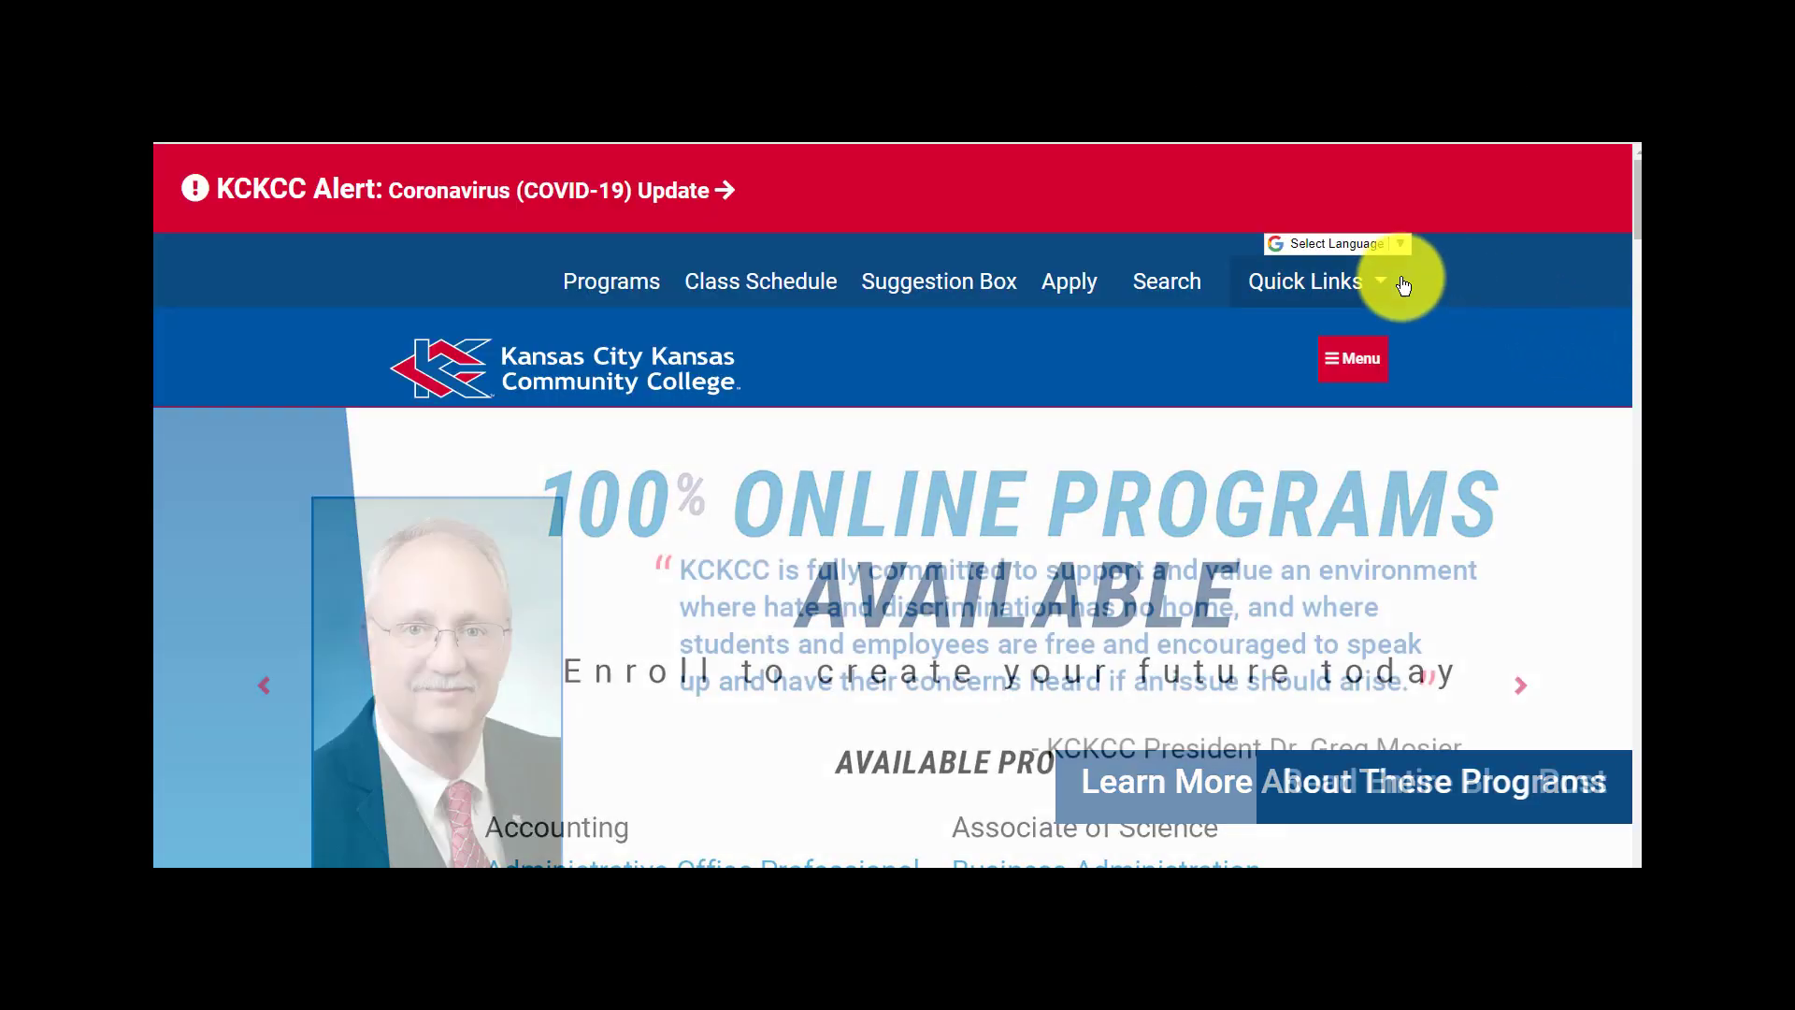
Step: Reach the WebAdvisor main menu from the homepage Quick Links
click(1318, 282)
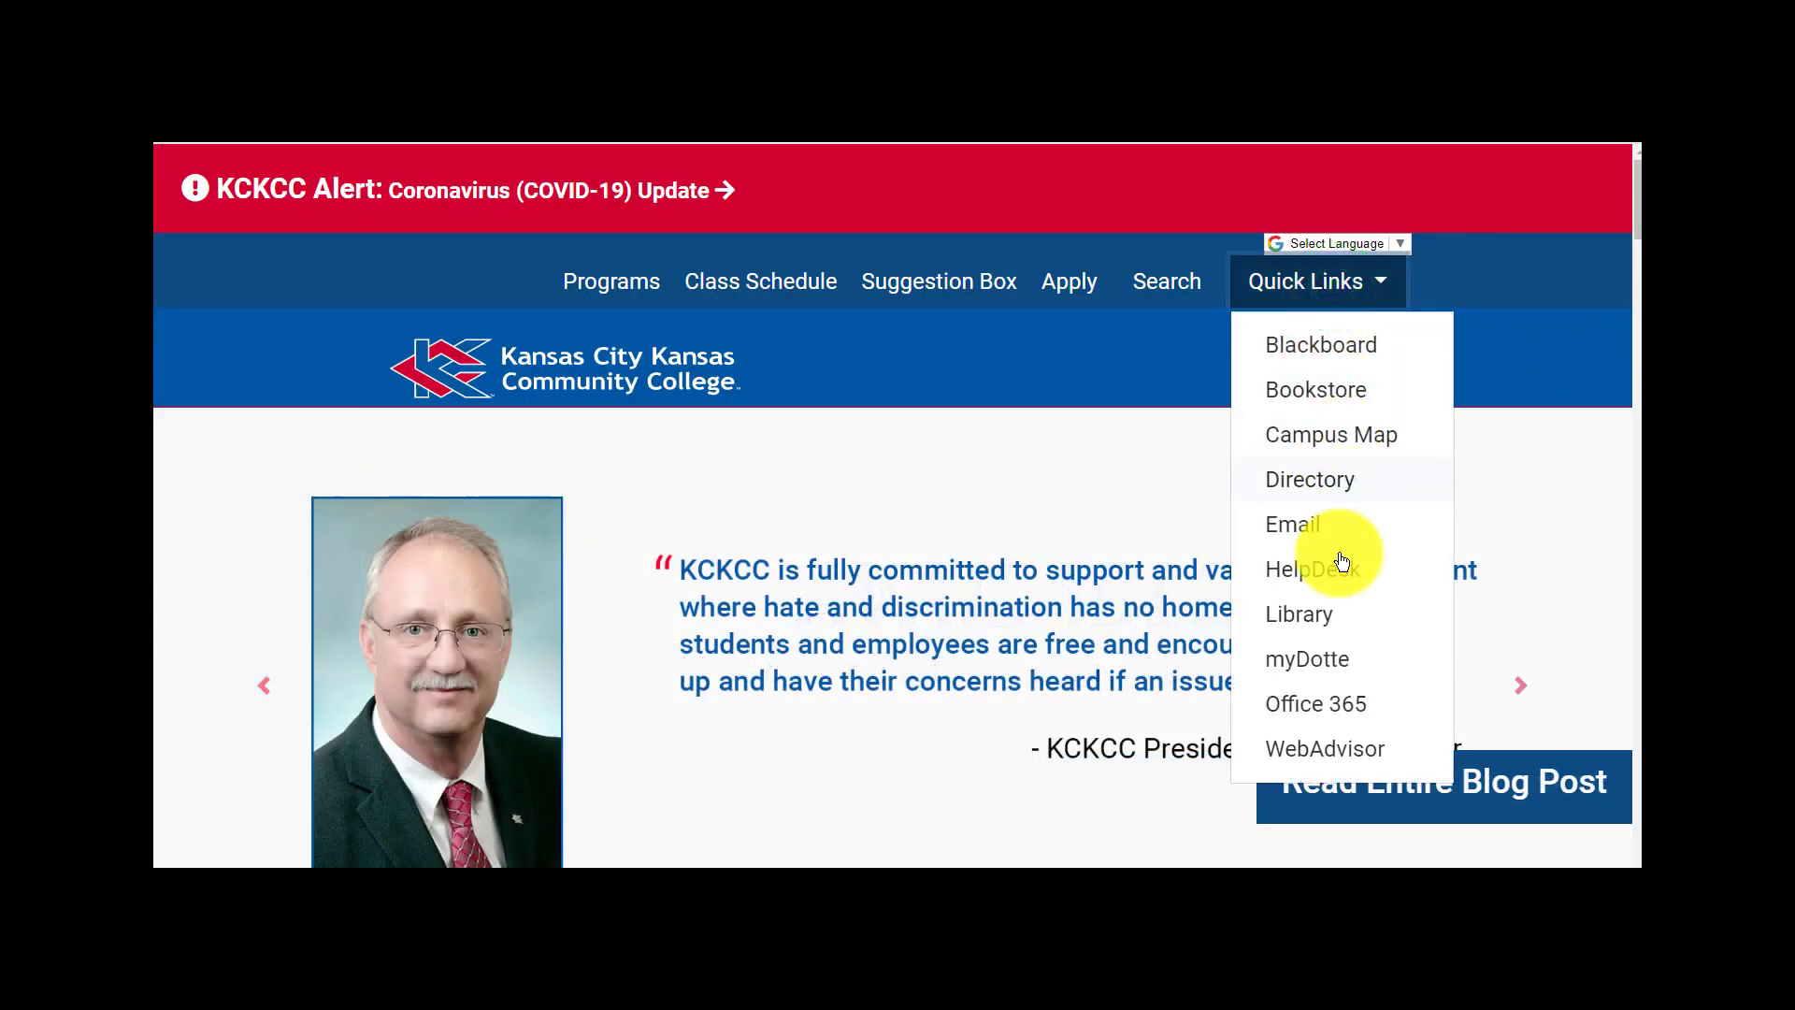
click(1324, 748)
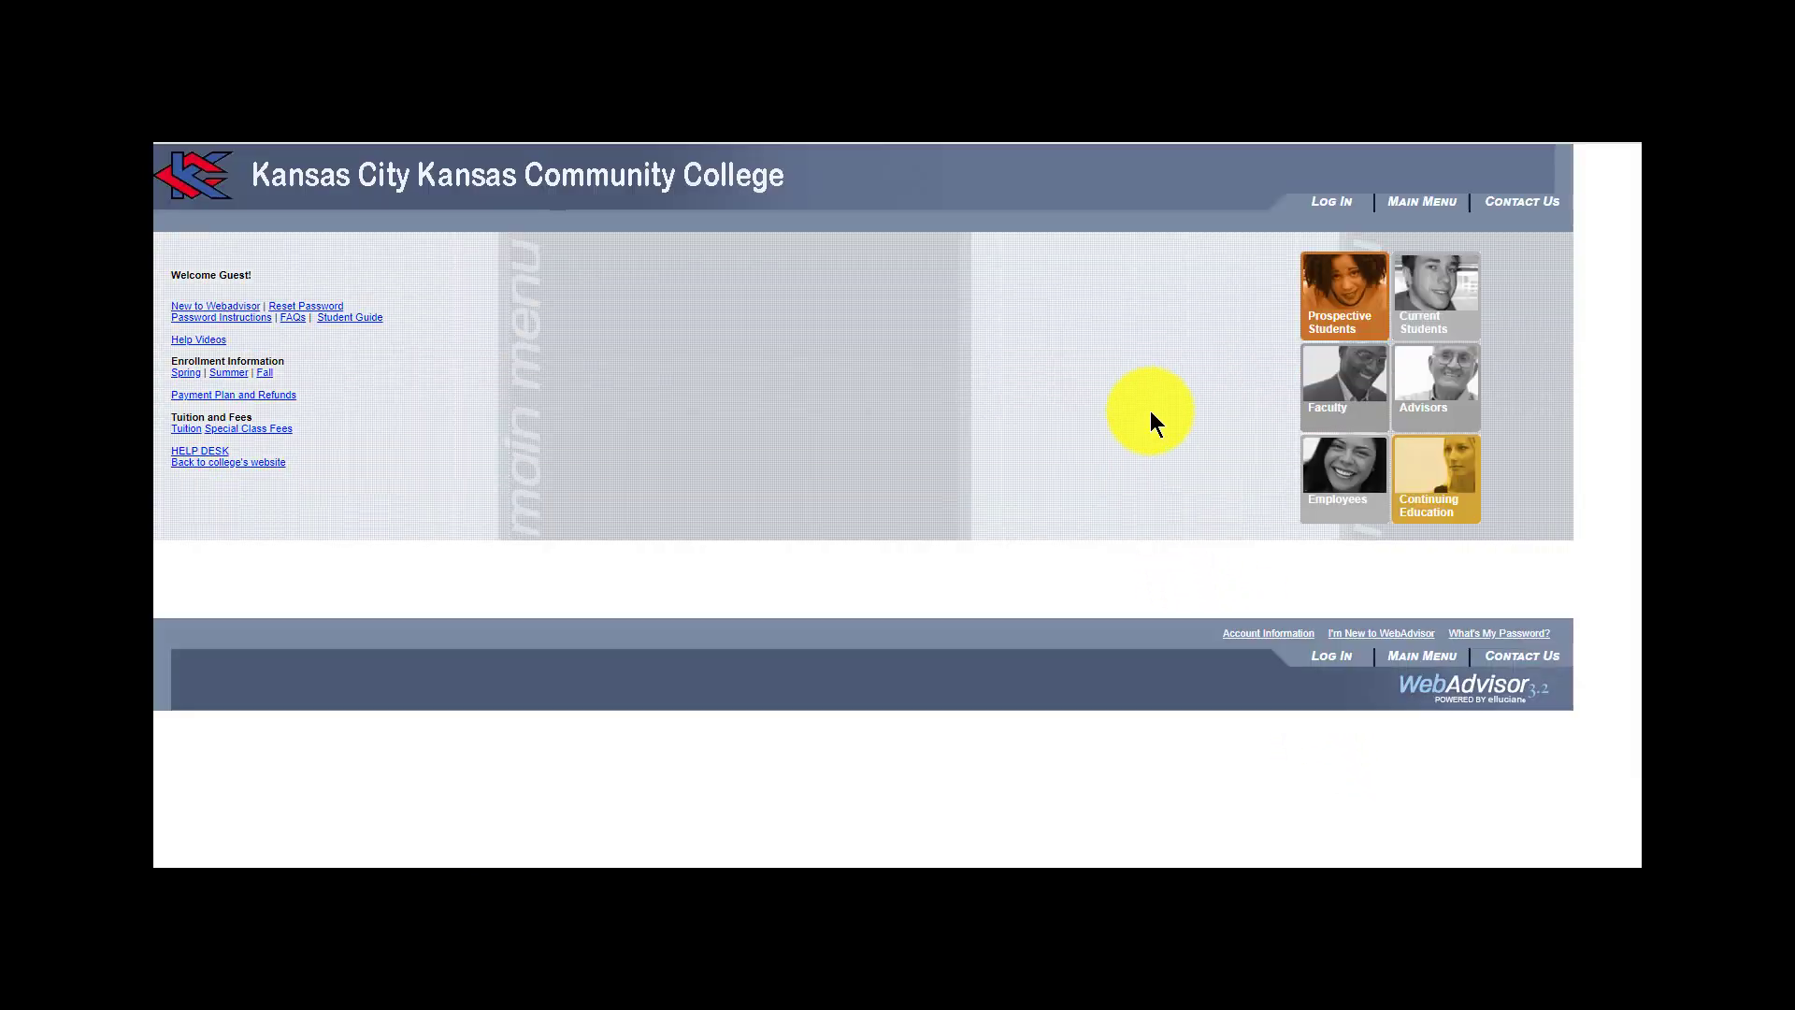
mouse_move(338, 449)
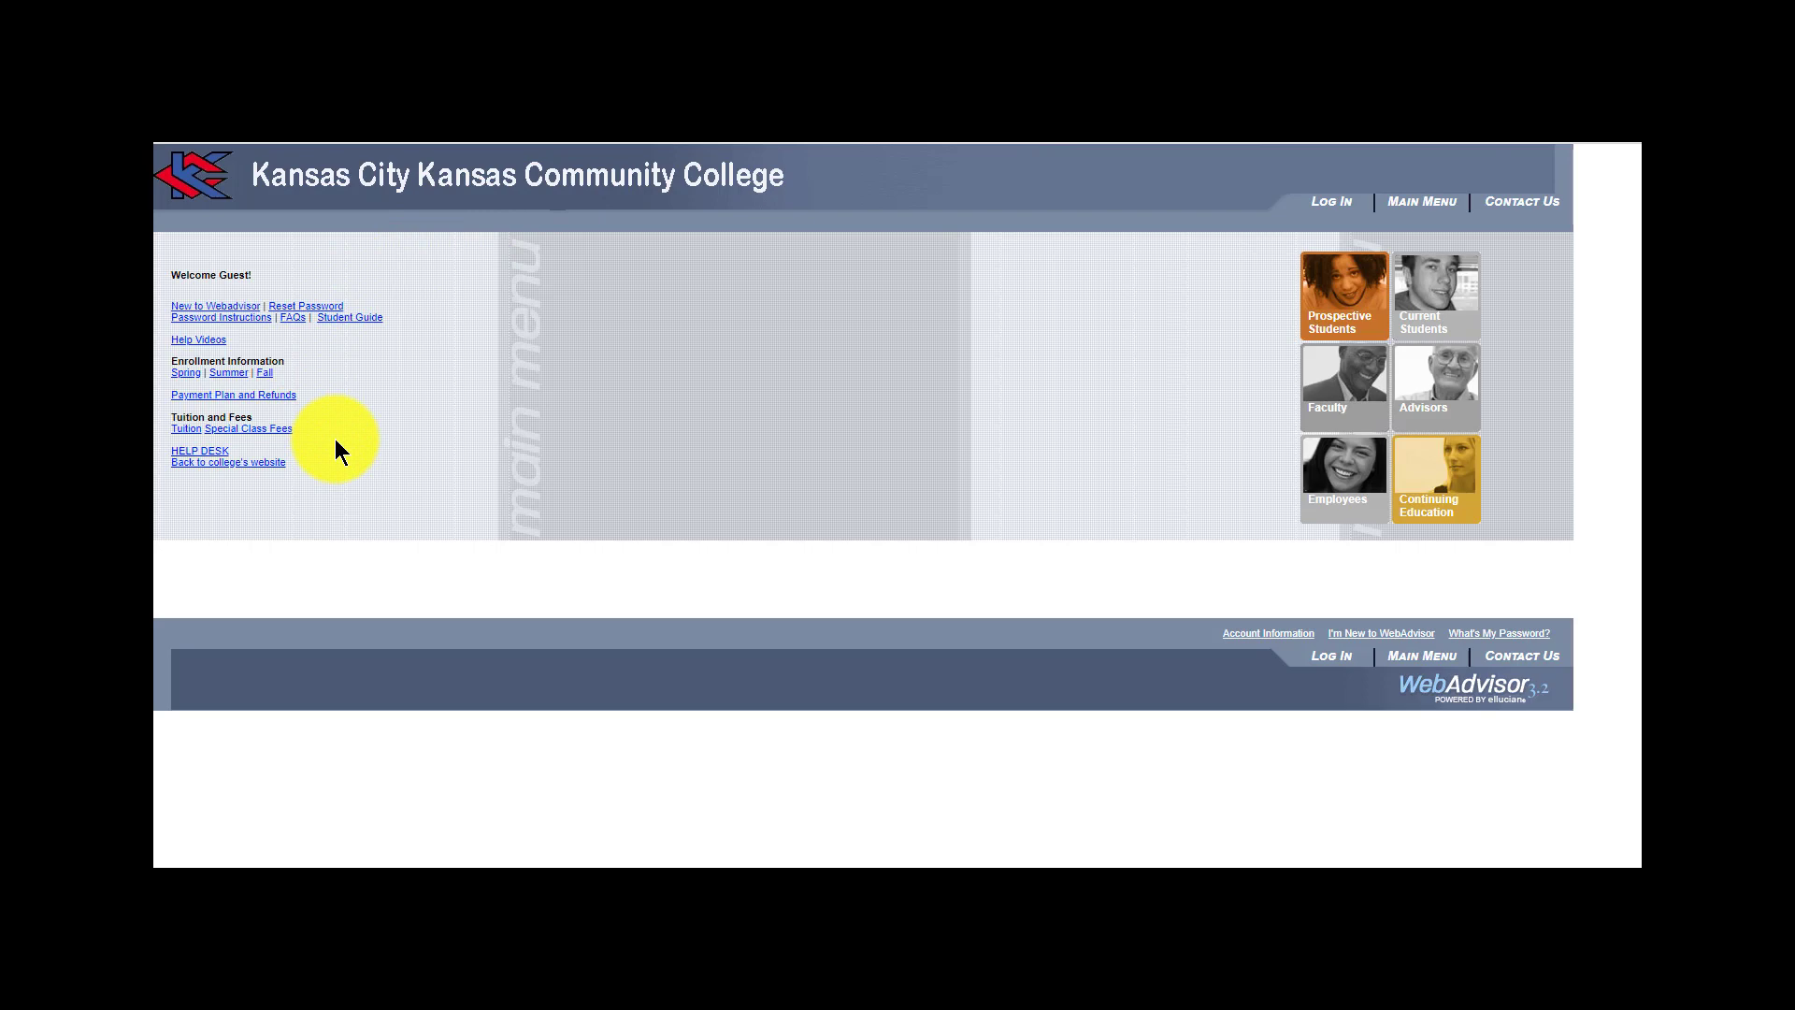
click(305, 305)
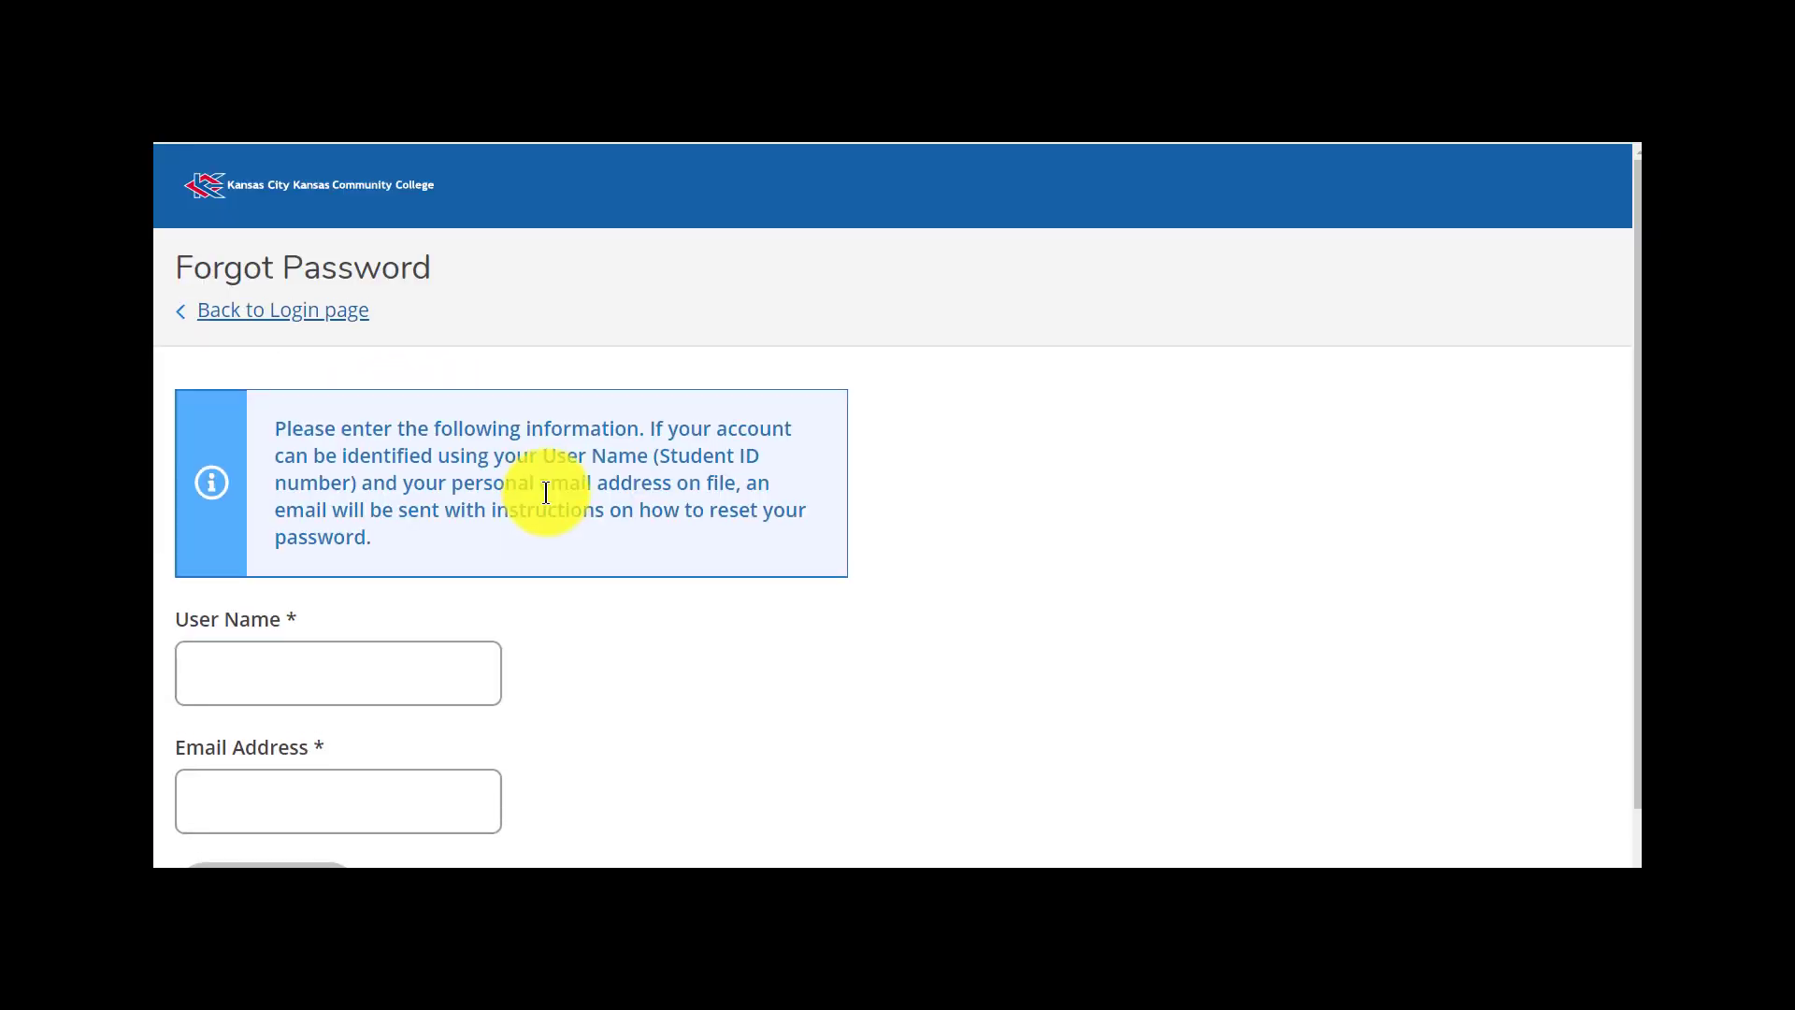
click(338, 673)
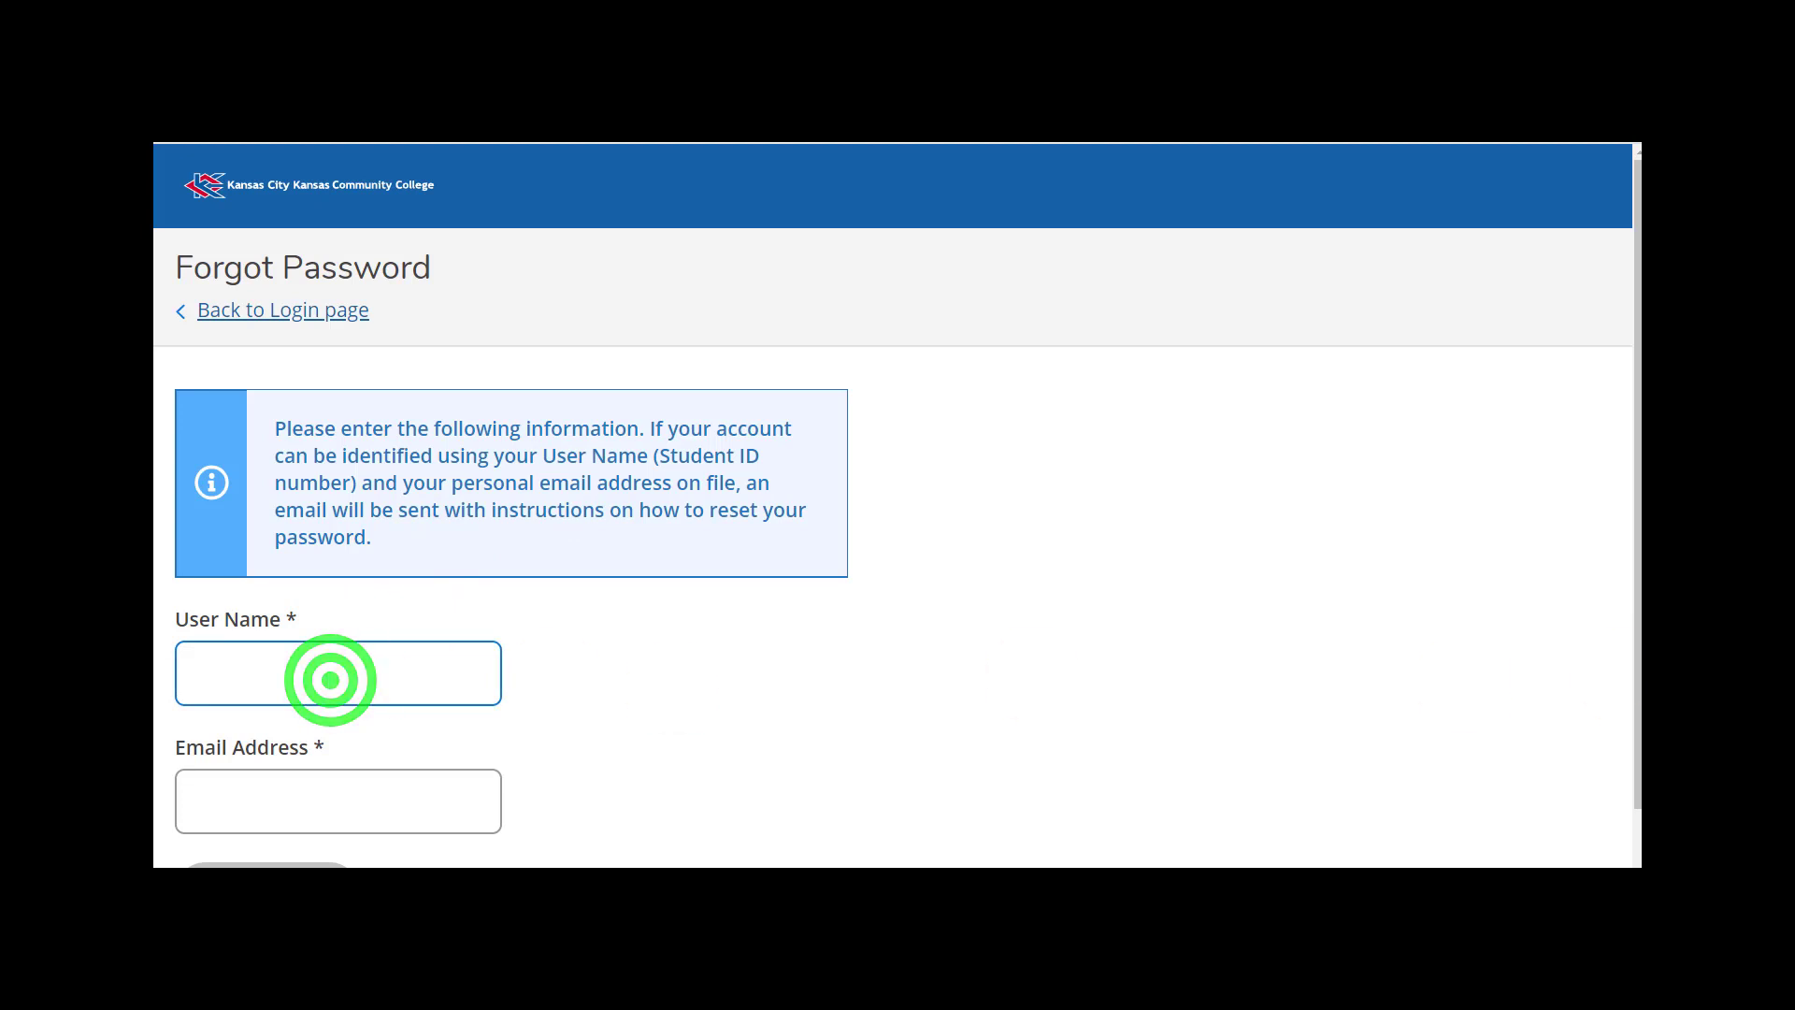
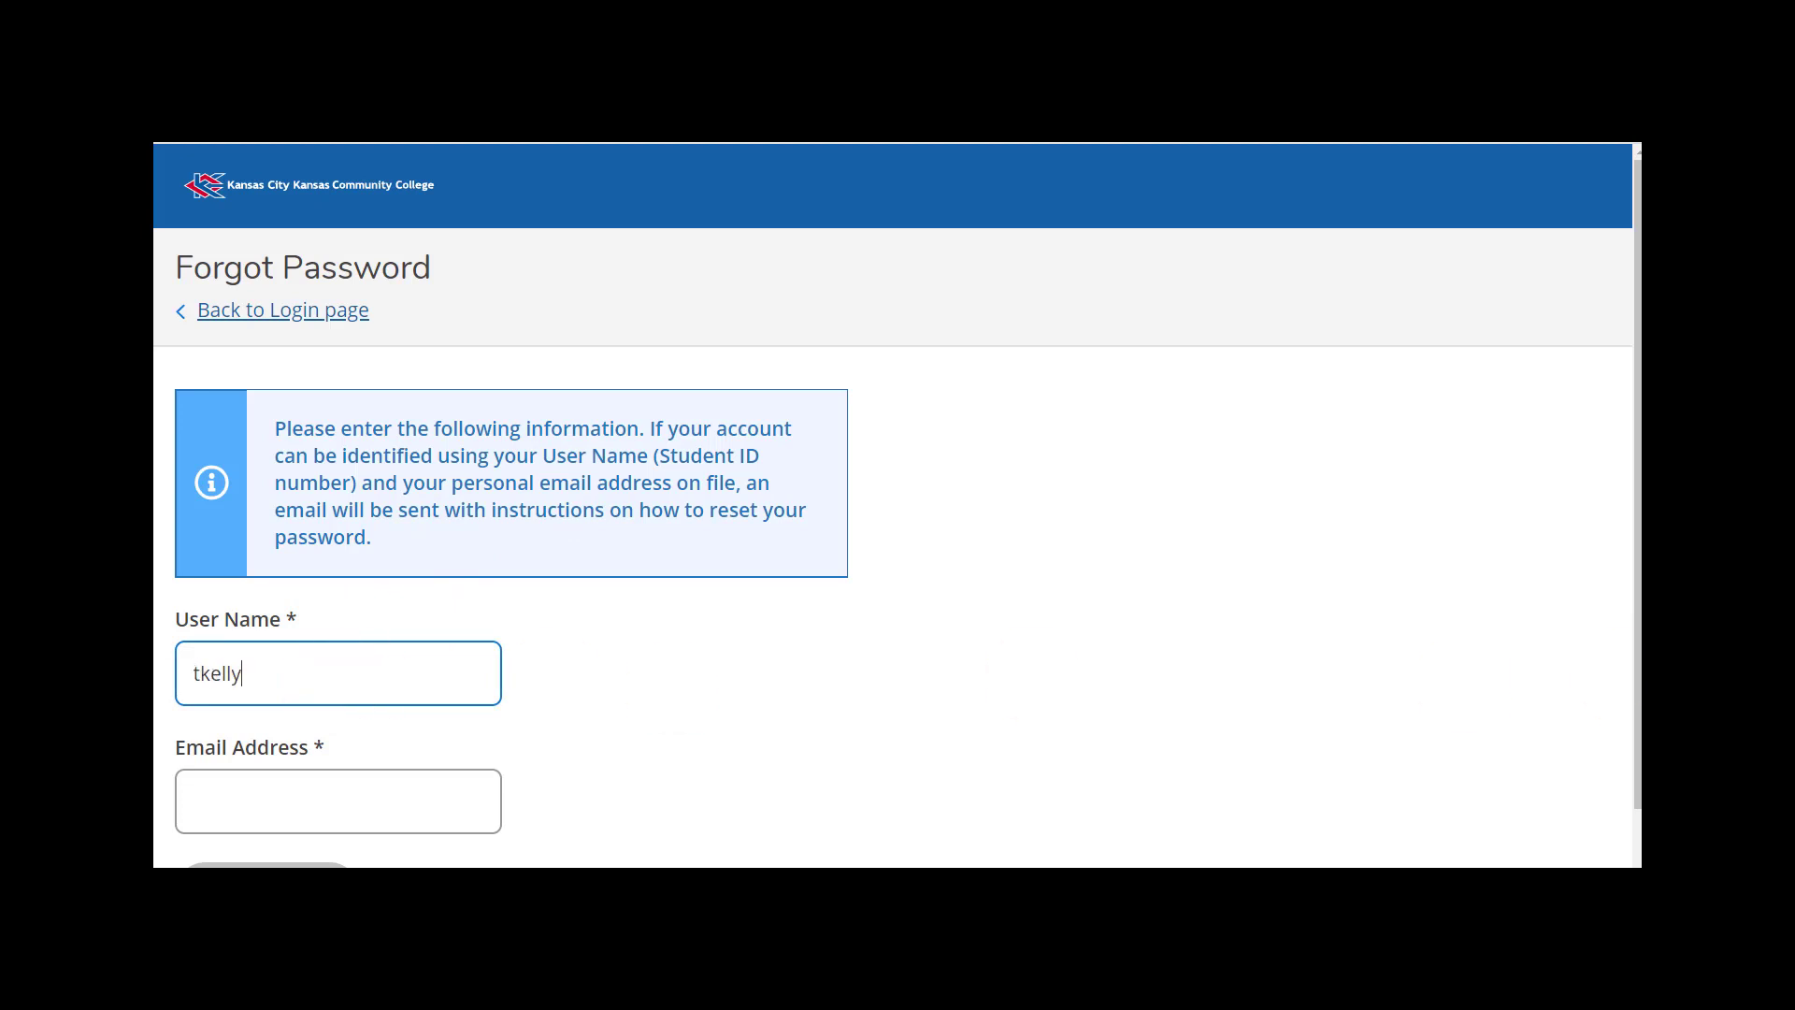
click(339, 801)
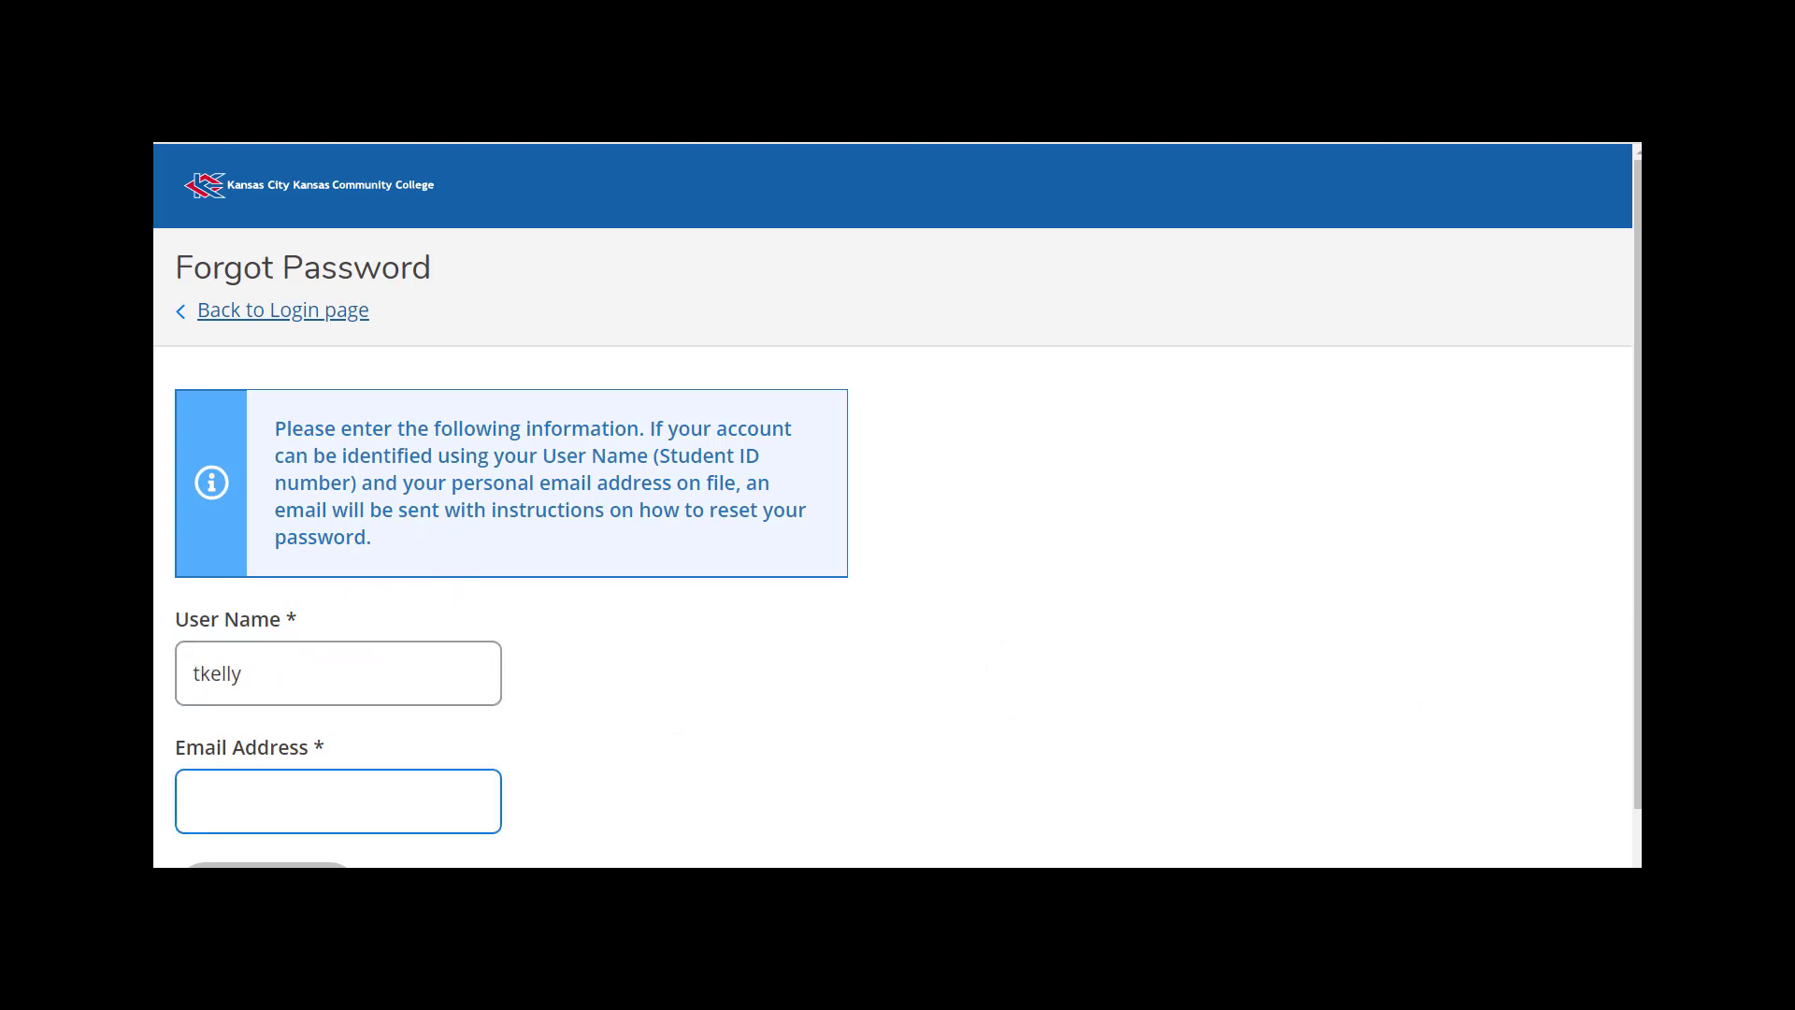
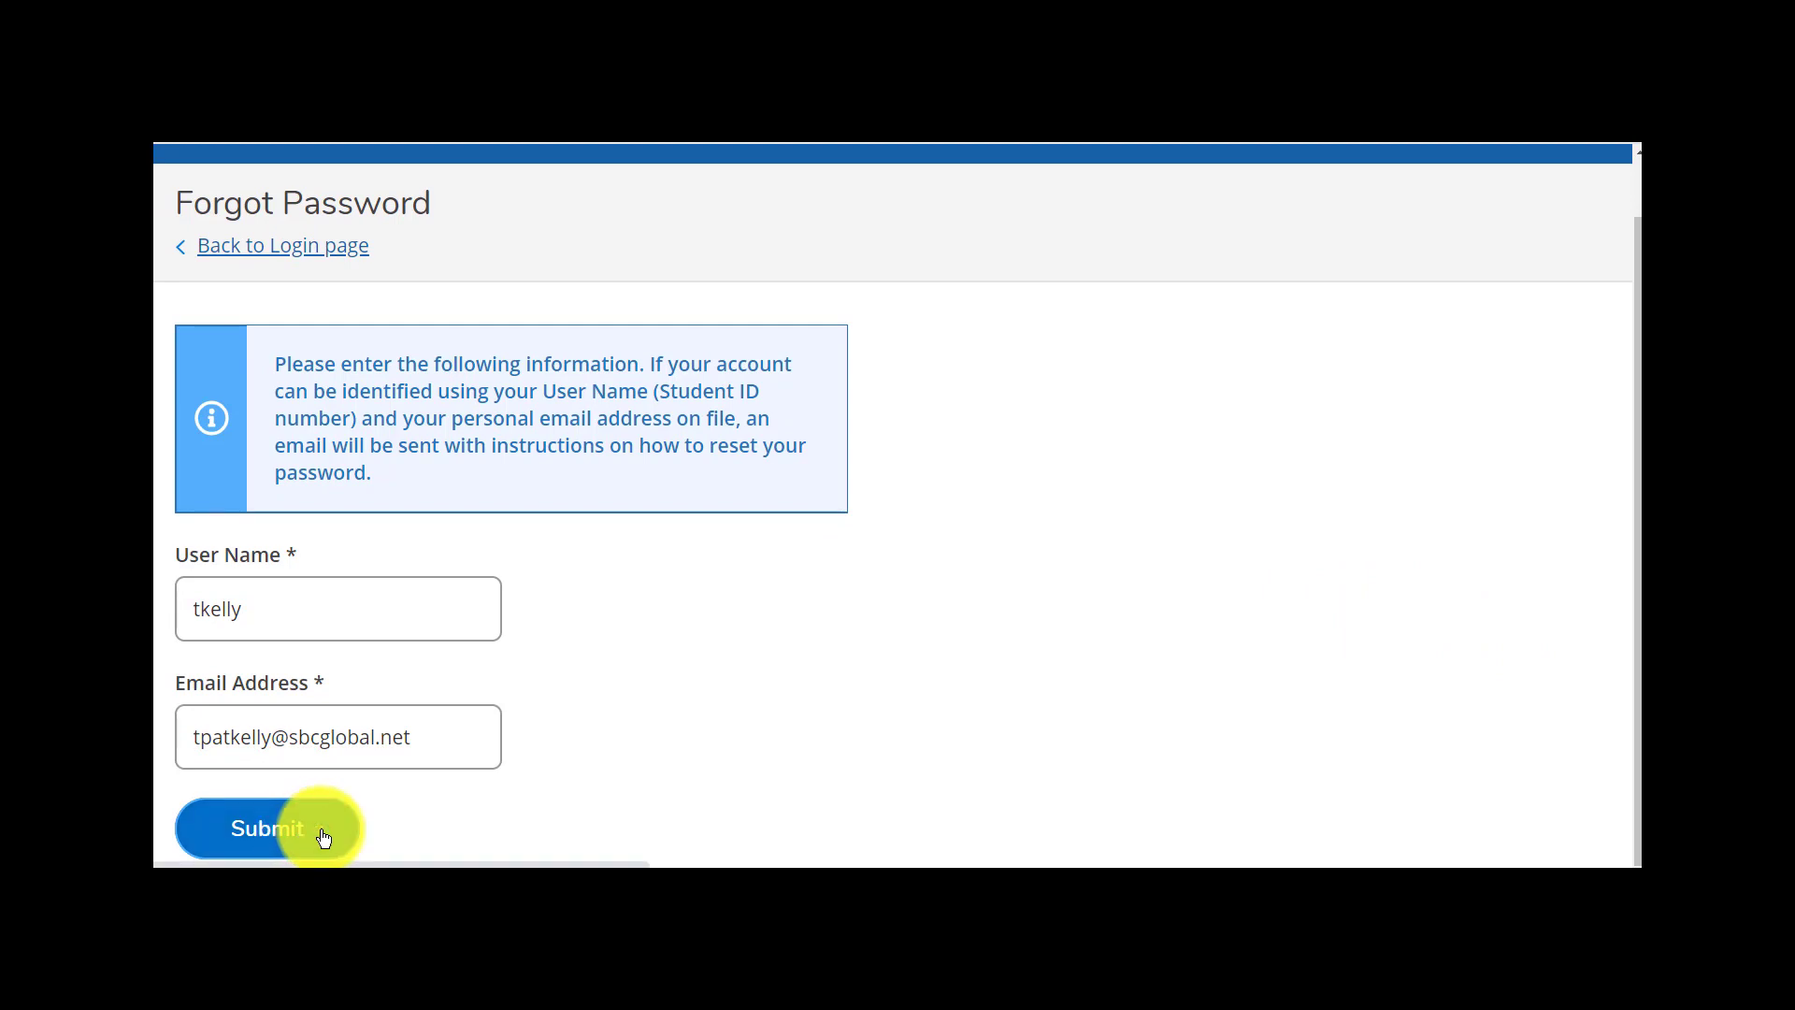
click(267, 828)
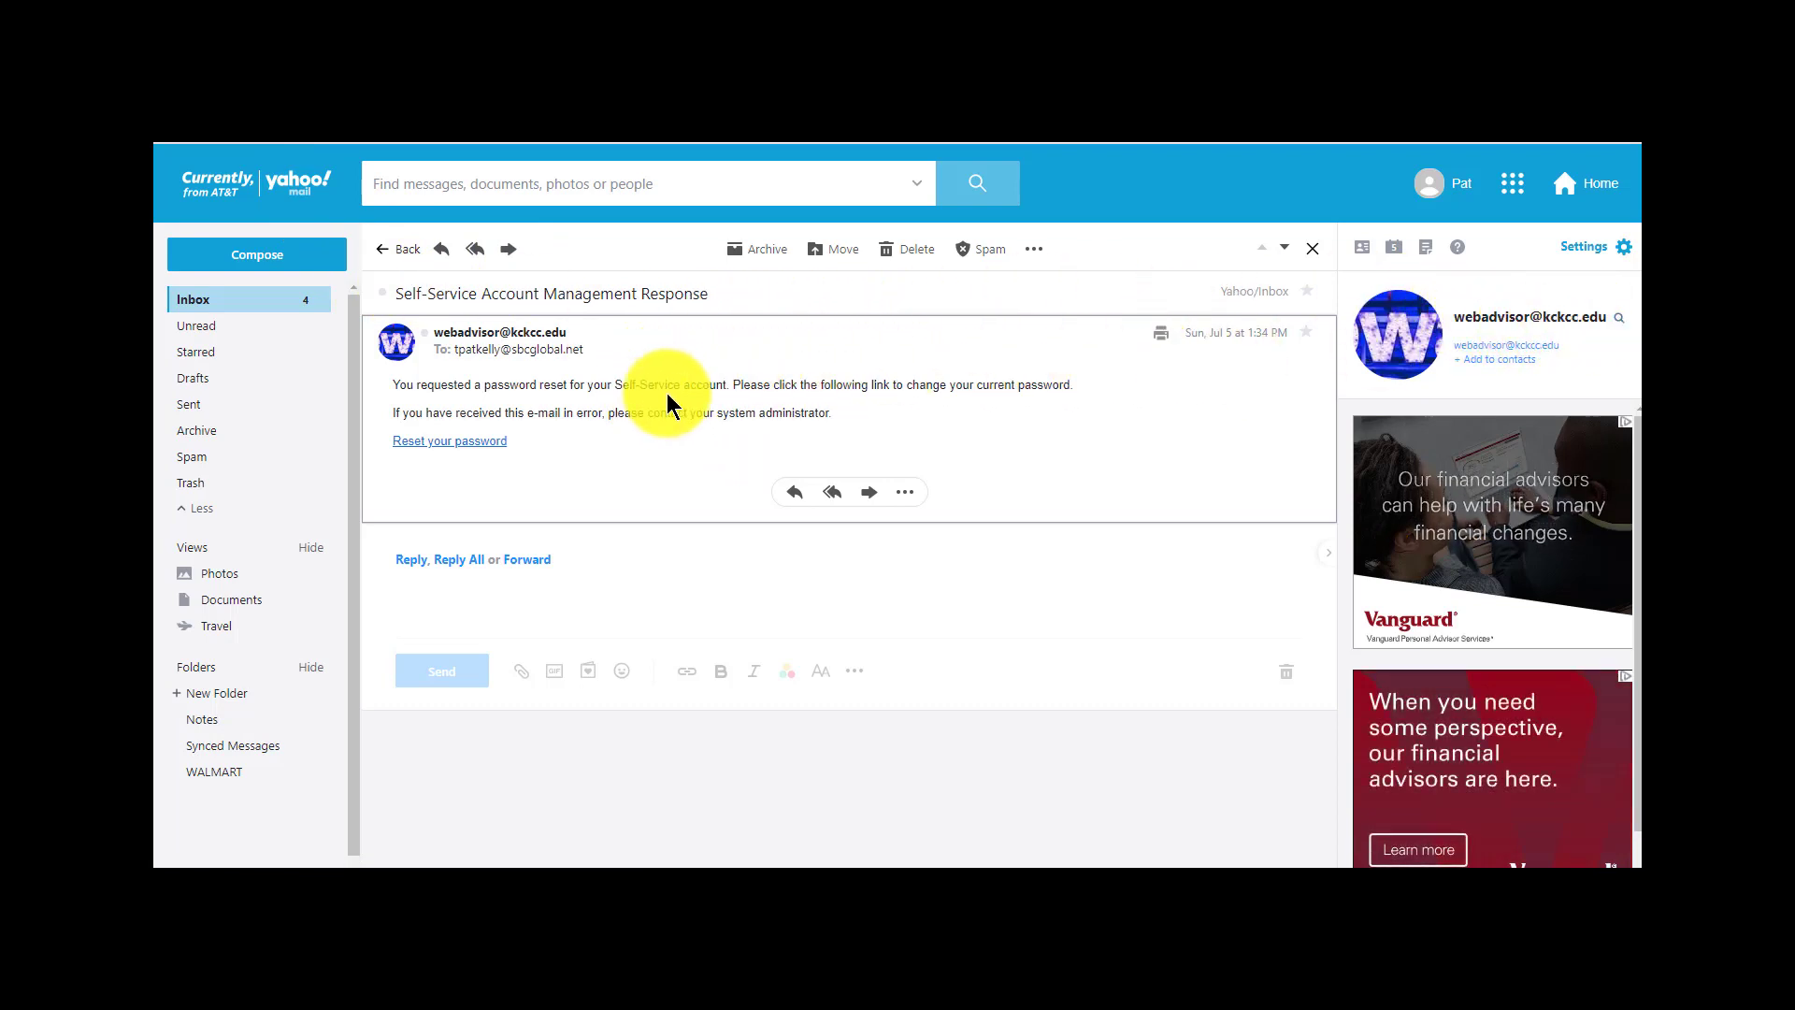
mouse_move(788, 415)
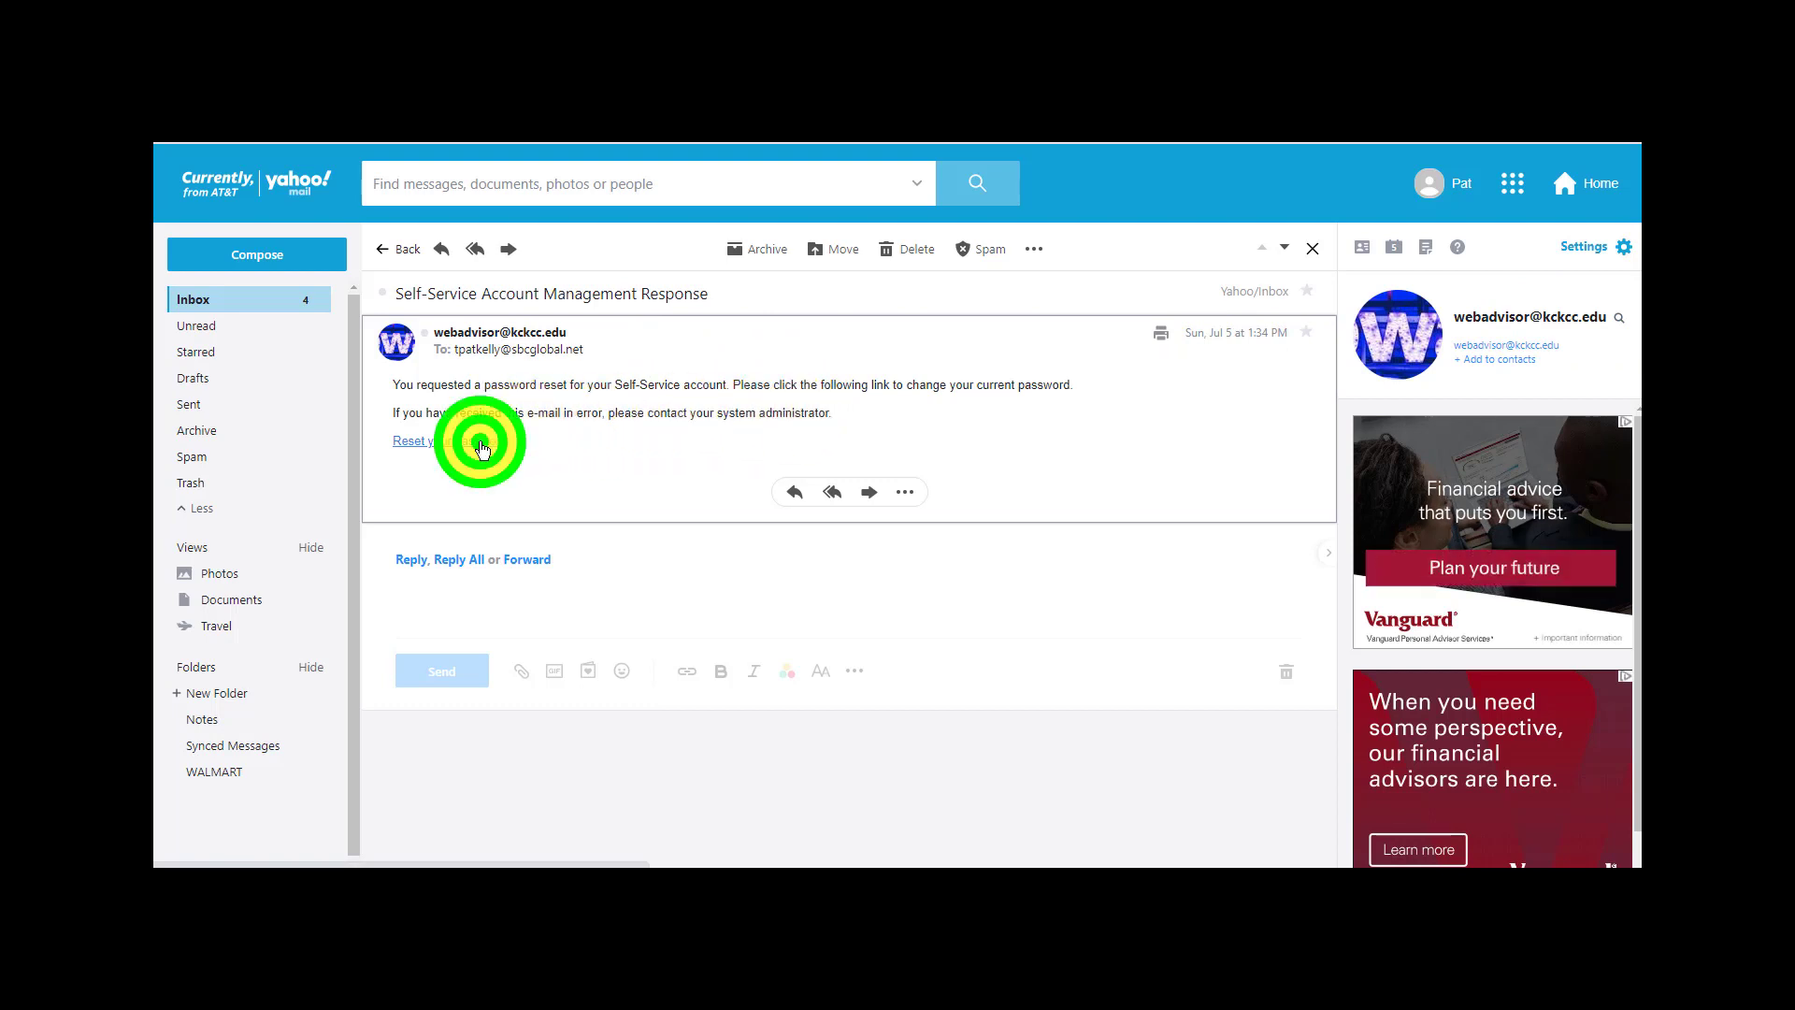
Step: Follow the 'Reset your password' link in the Account Management Response email
click(412, 441)
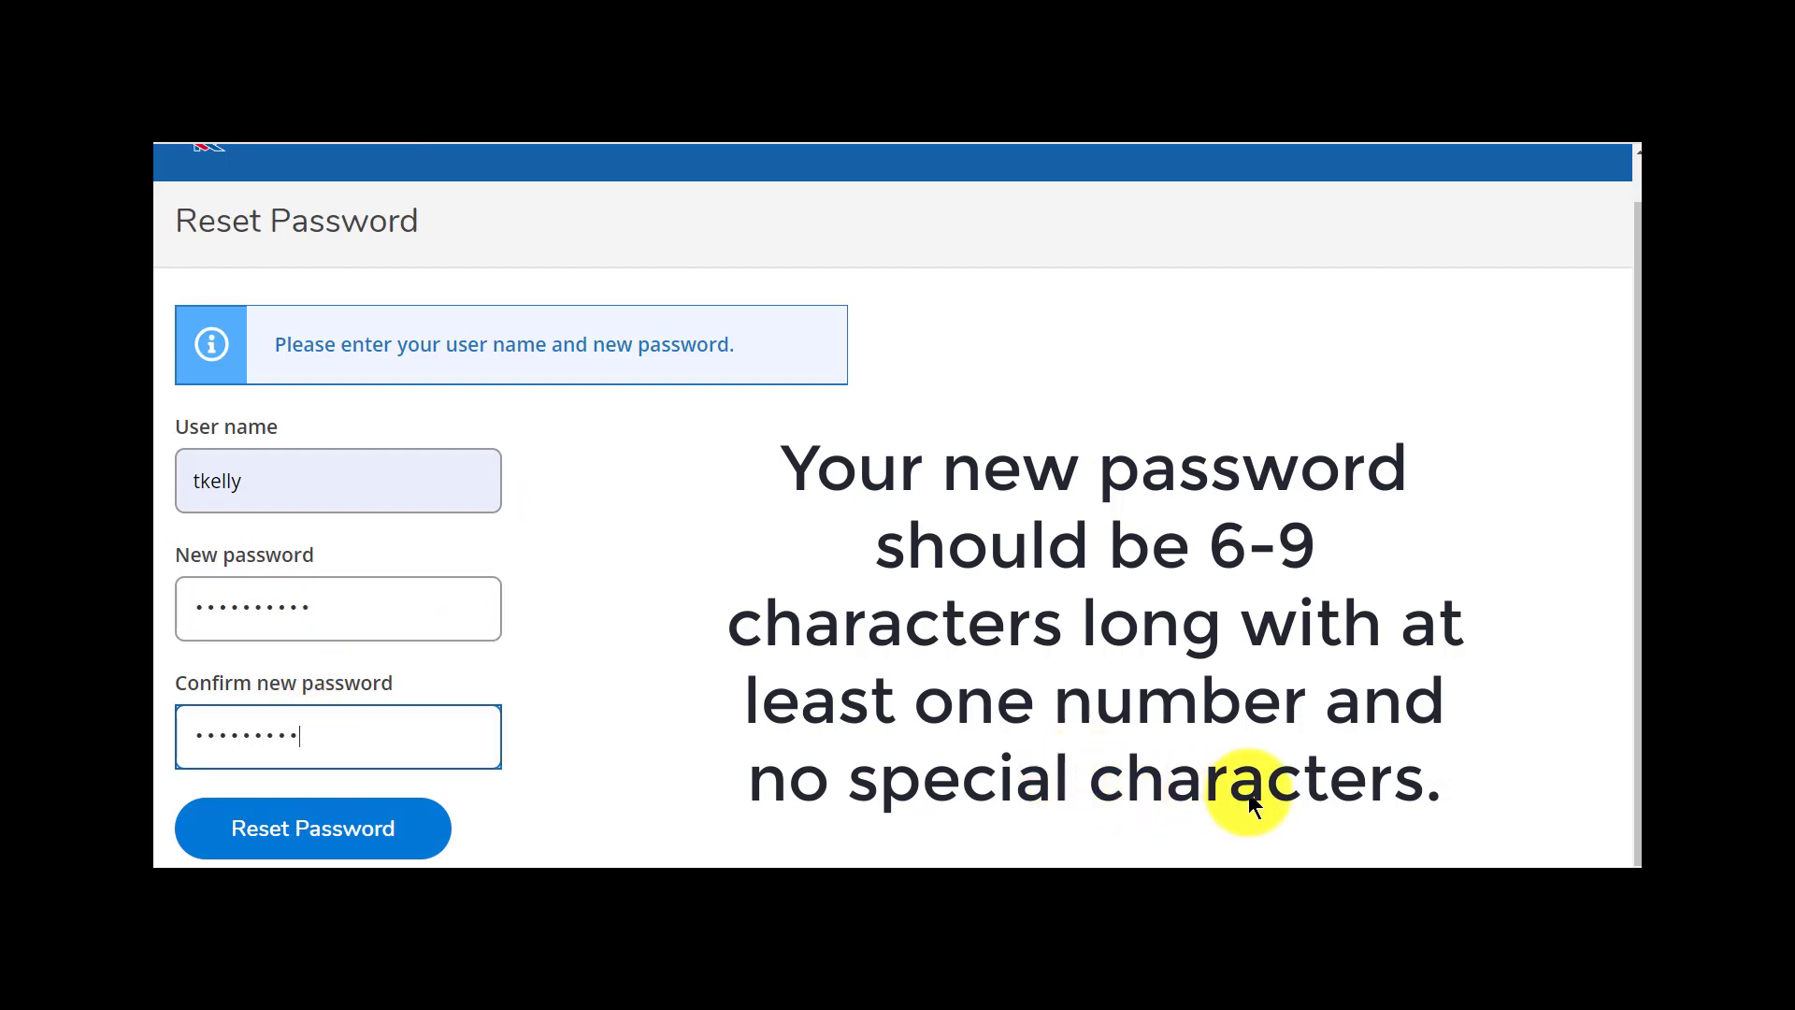
Step: Submit the Reset Password form to apply the new password
click(312, 828)
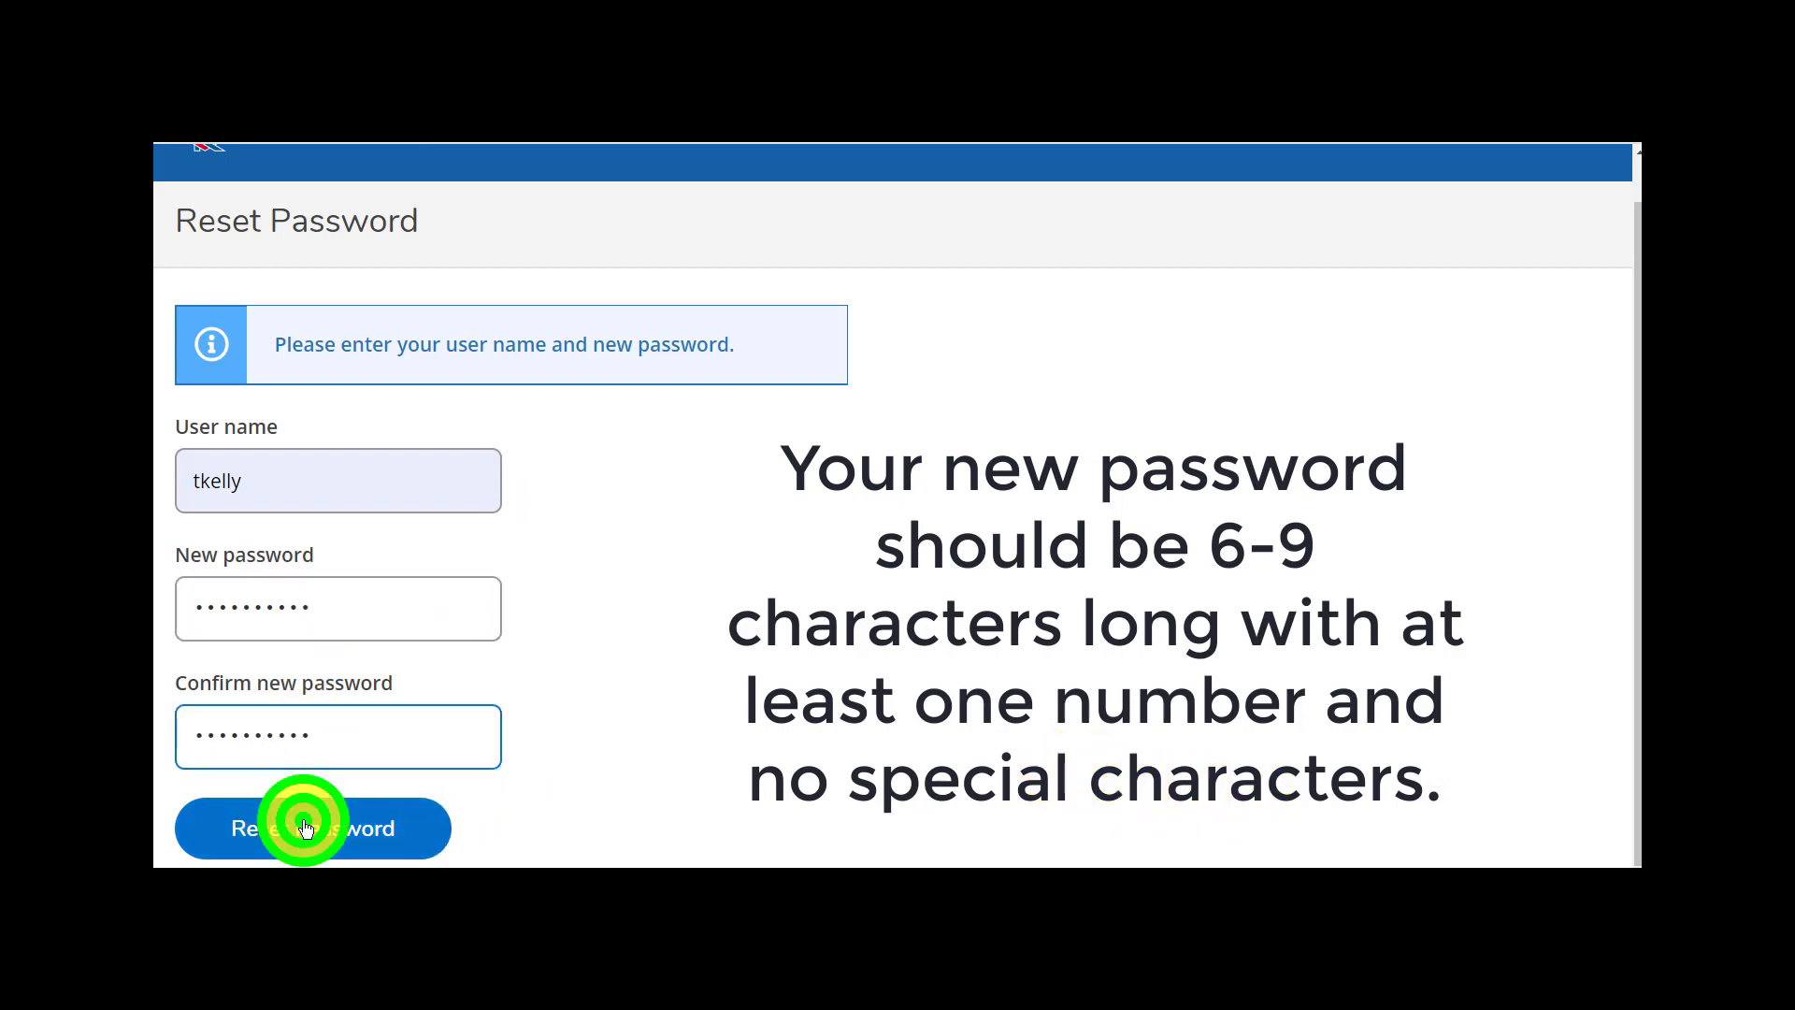
Step: Sign in with the user name and new password to reach Colleague Self-Service
click(312, 828)
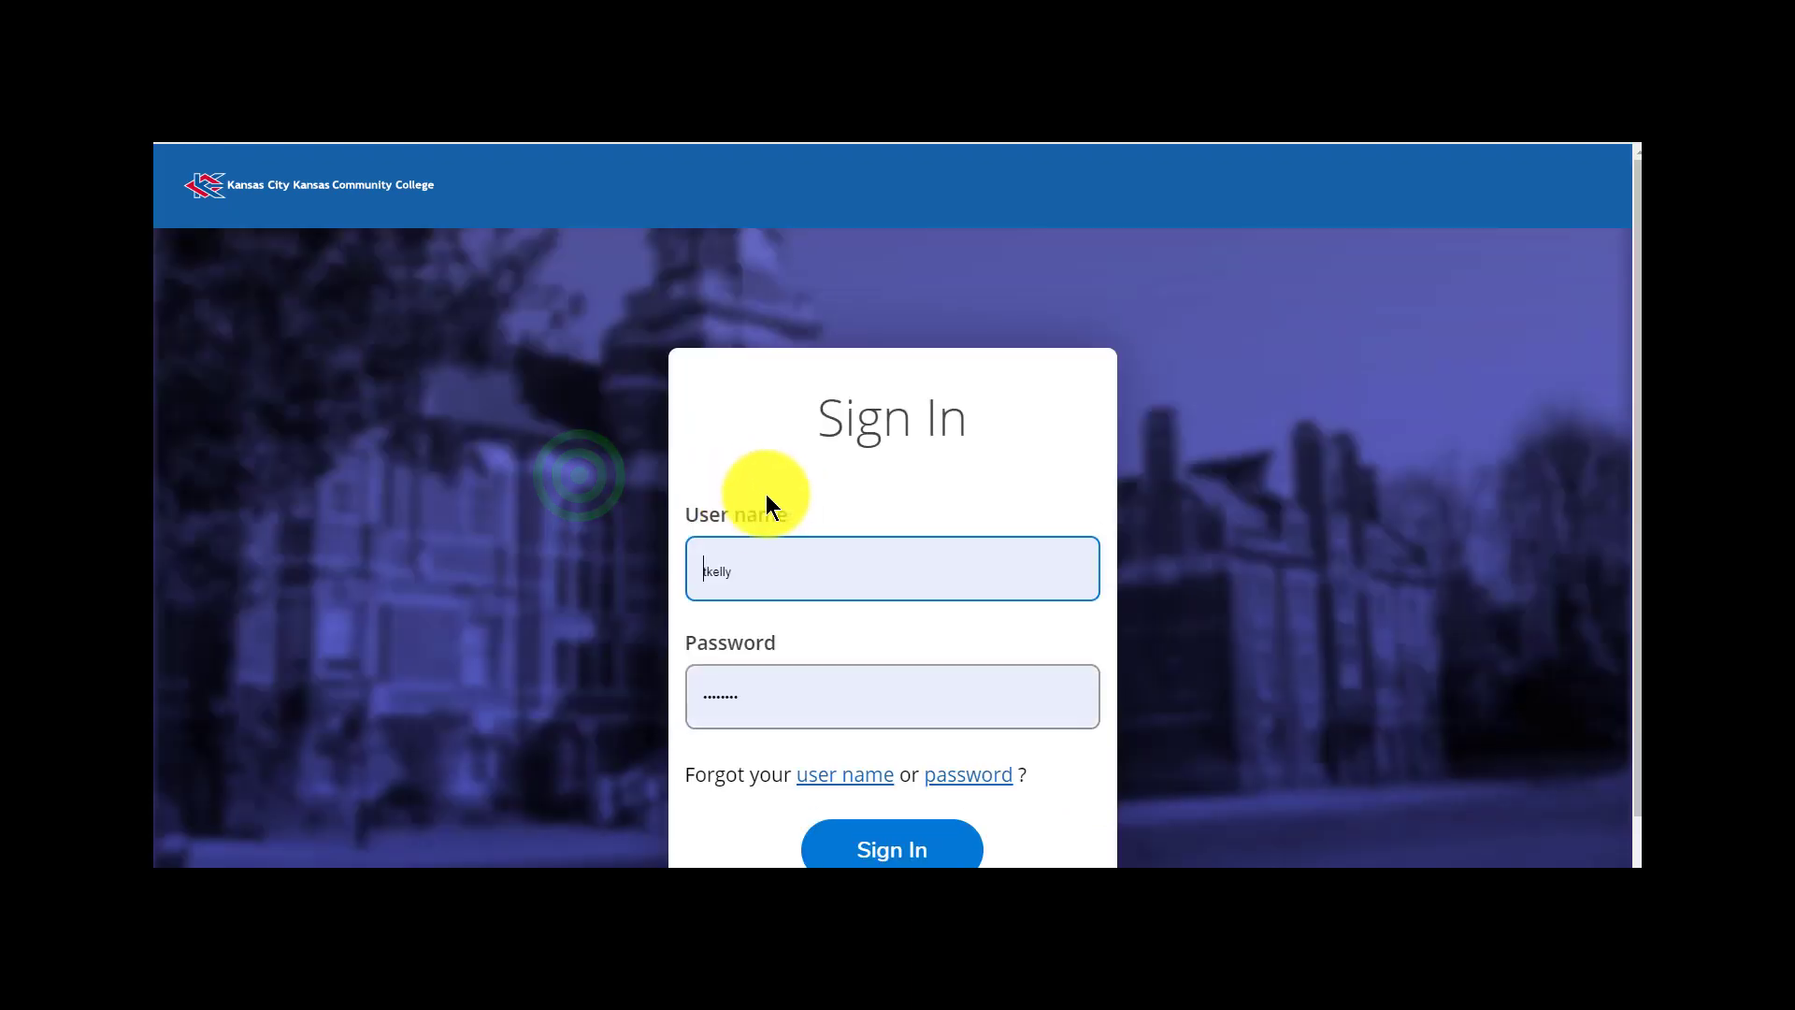
click(892, 695)
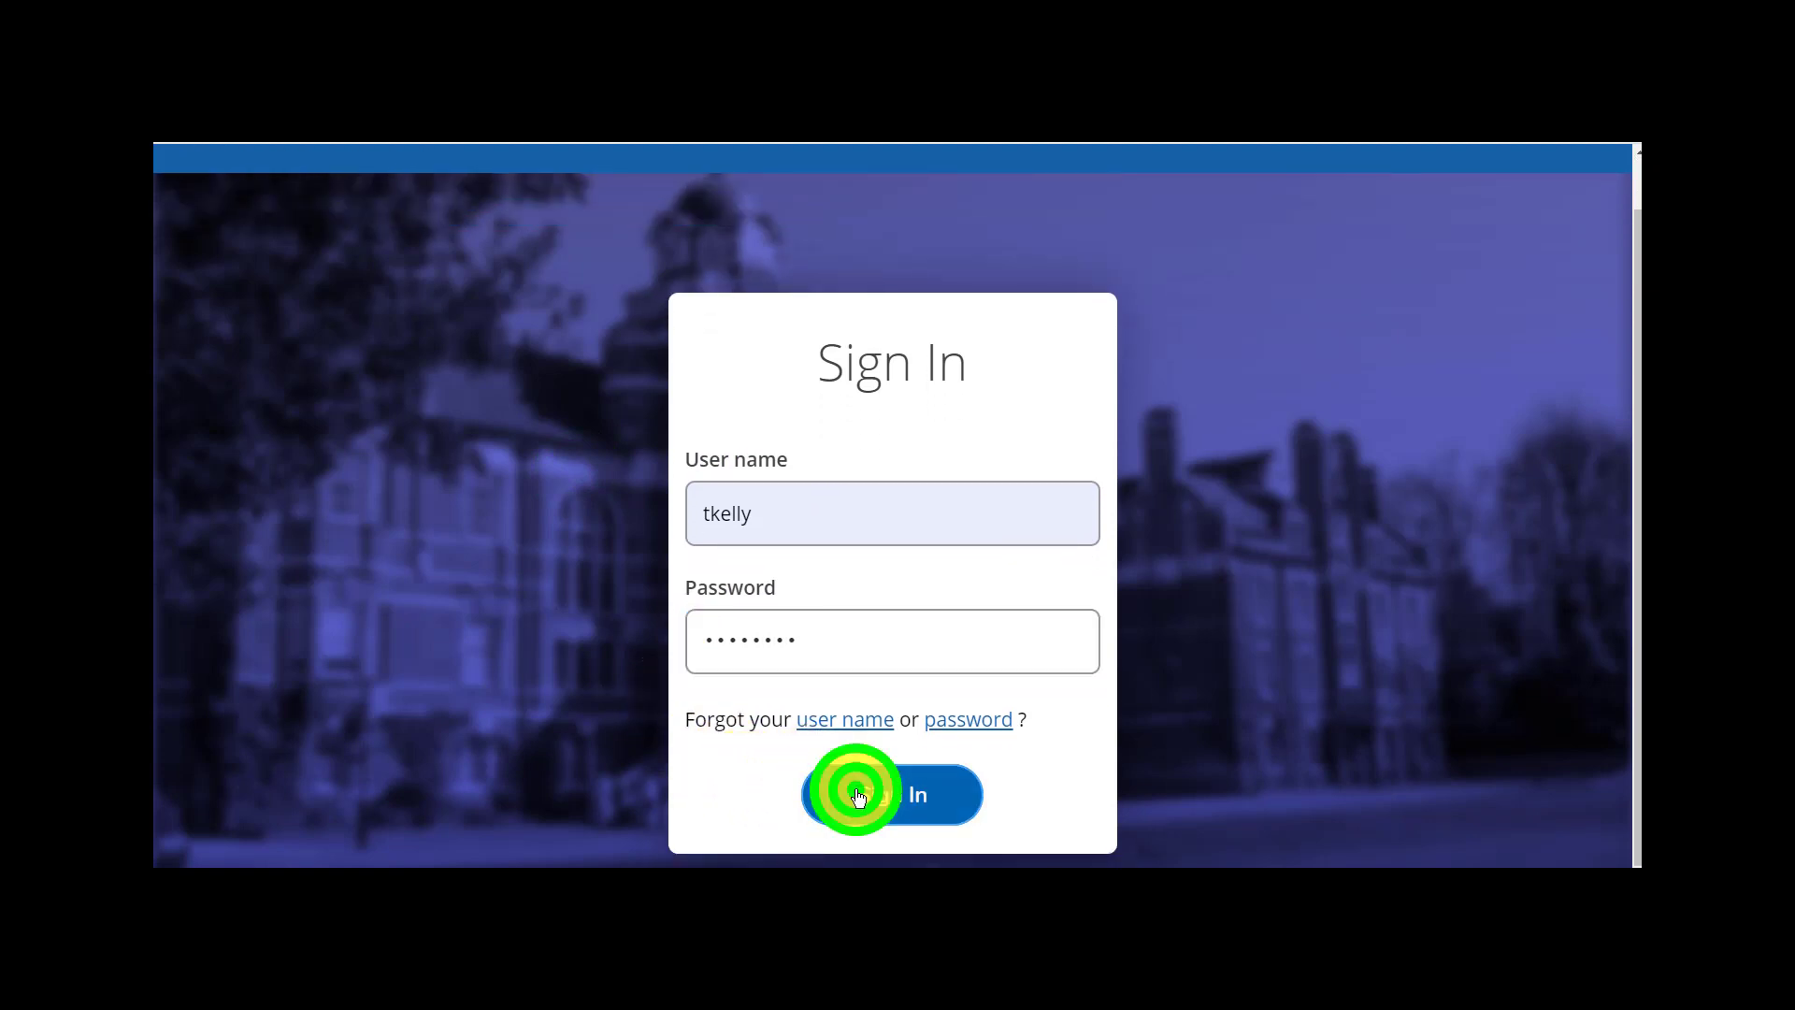
click(890, 795)
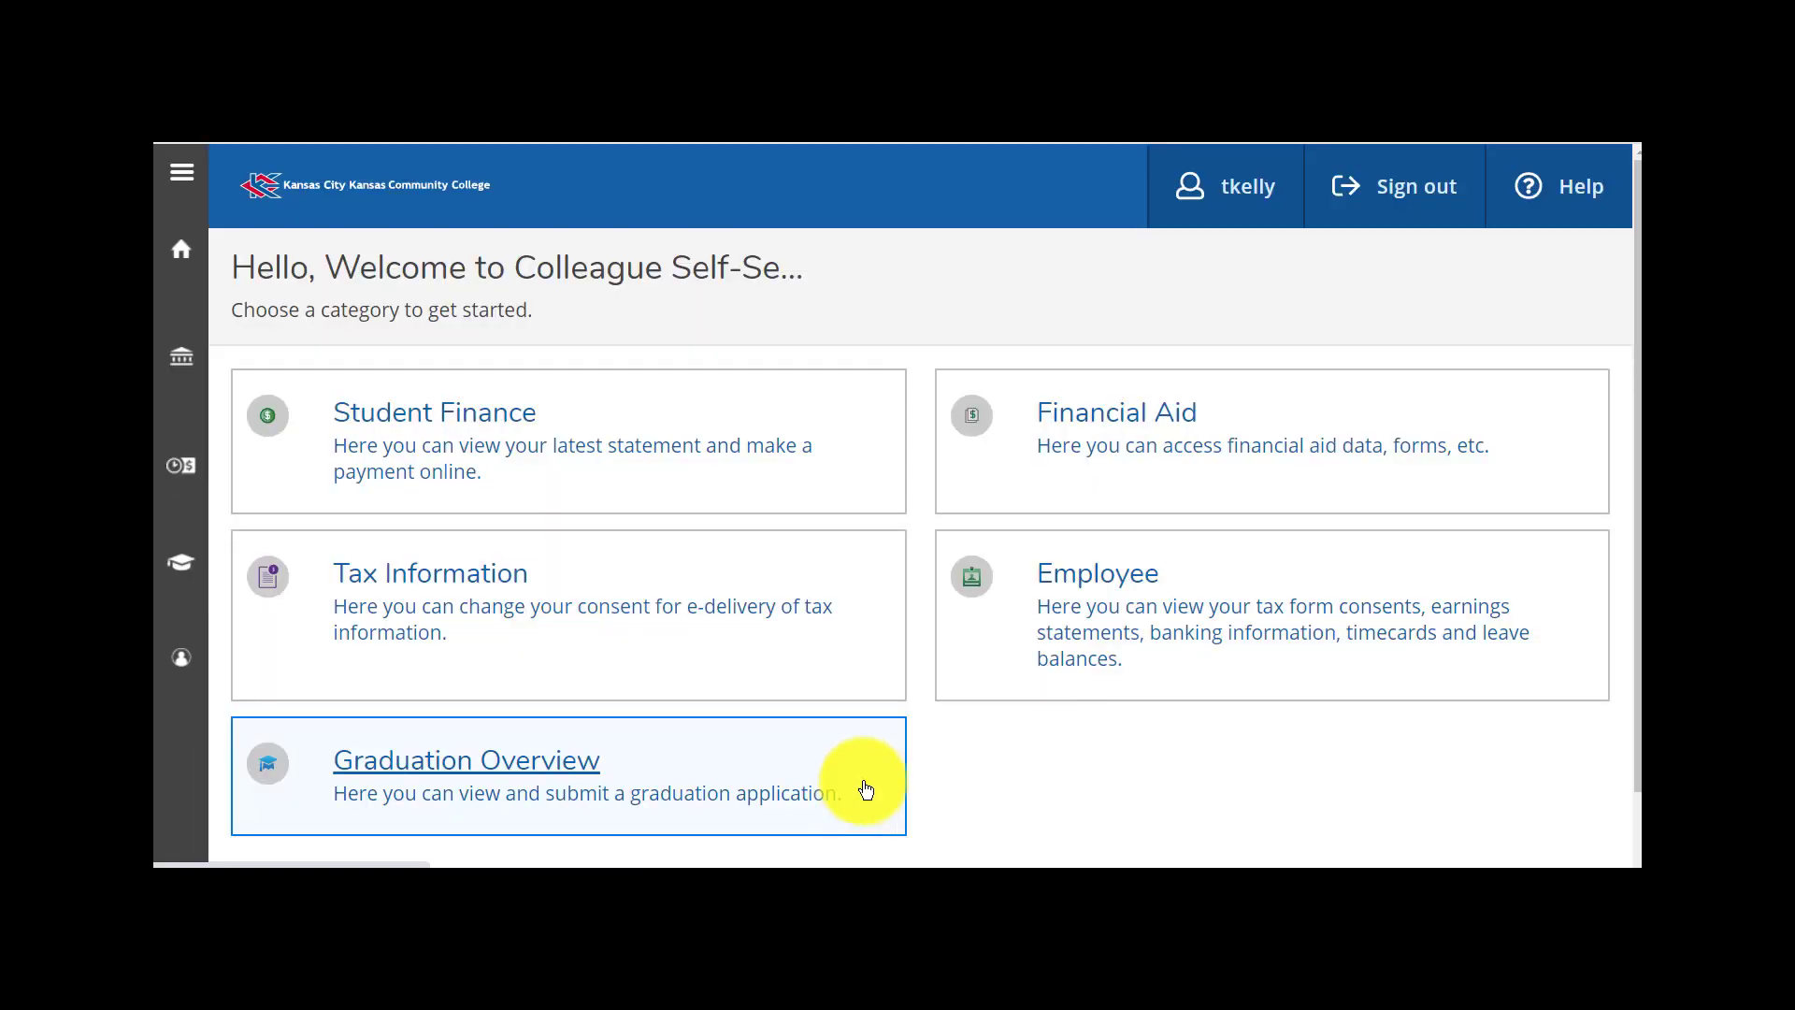
mouse_move(1093, 817)
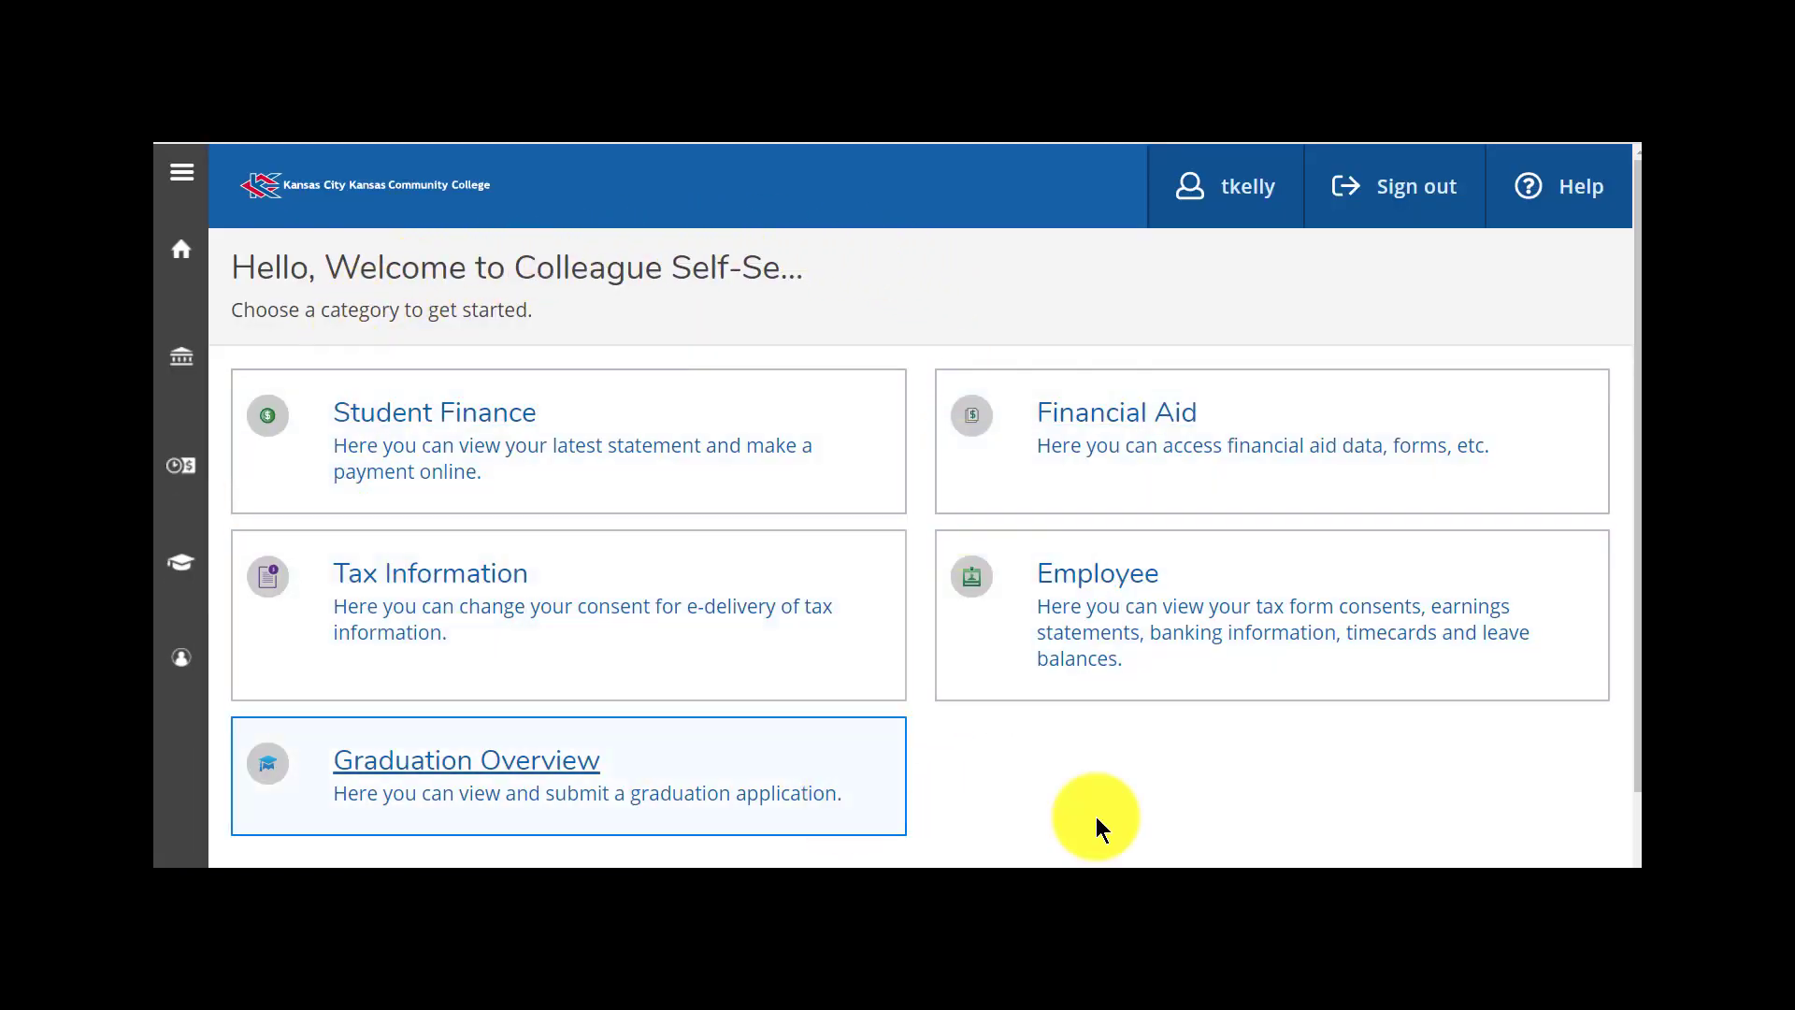
mouse_move(1429, 193)
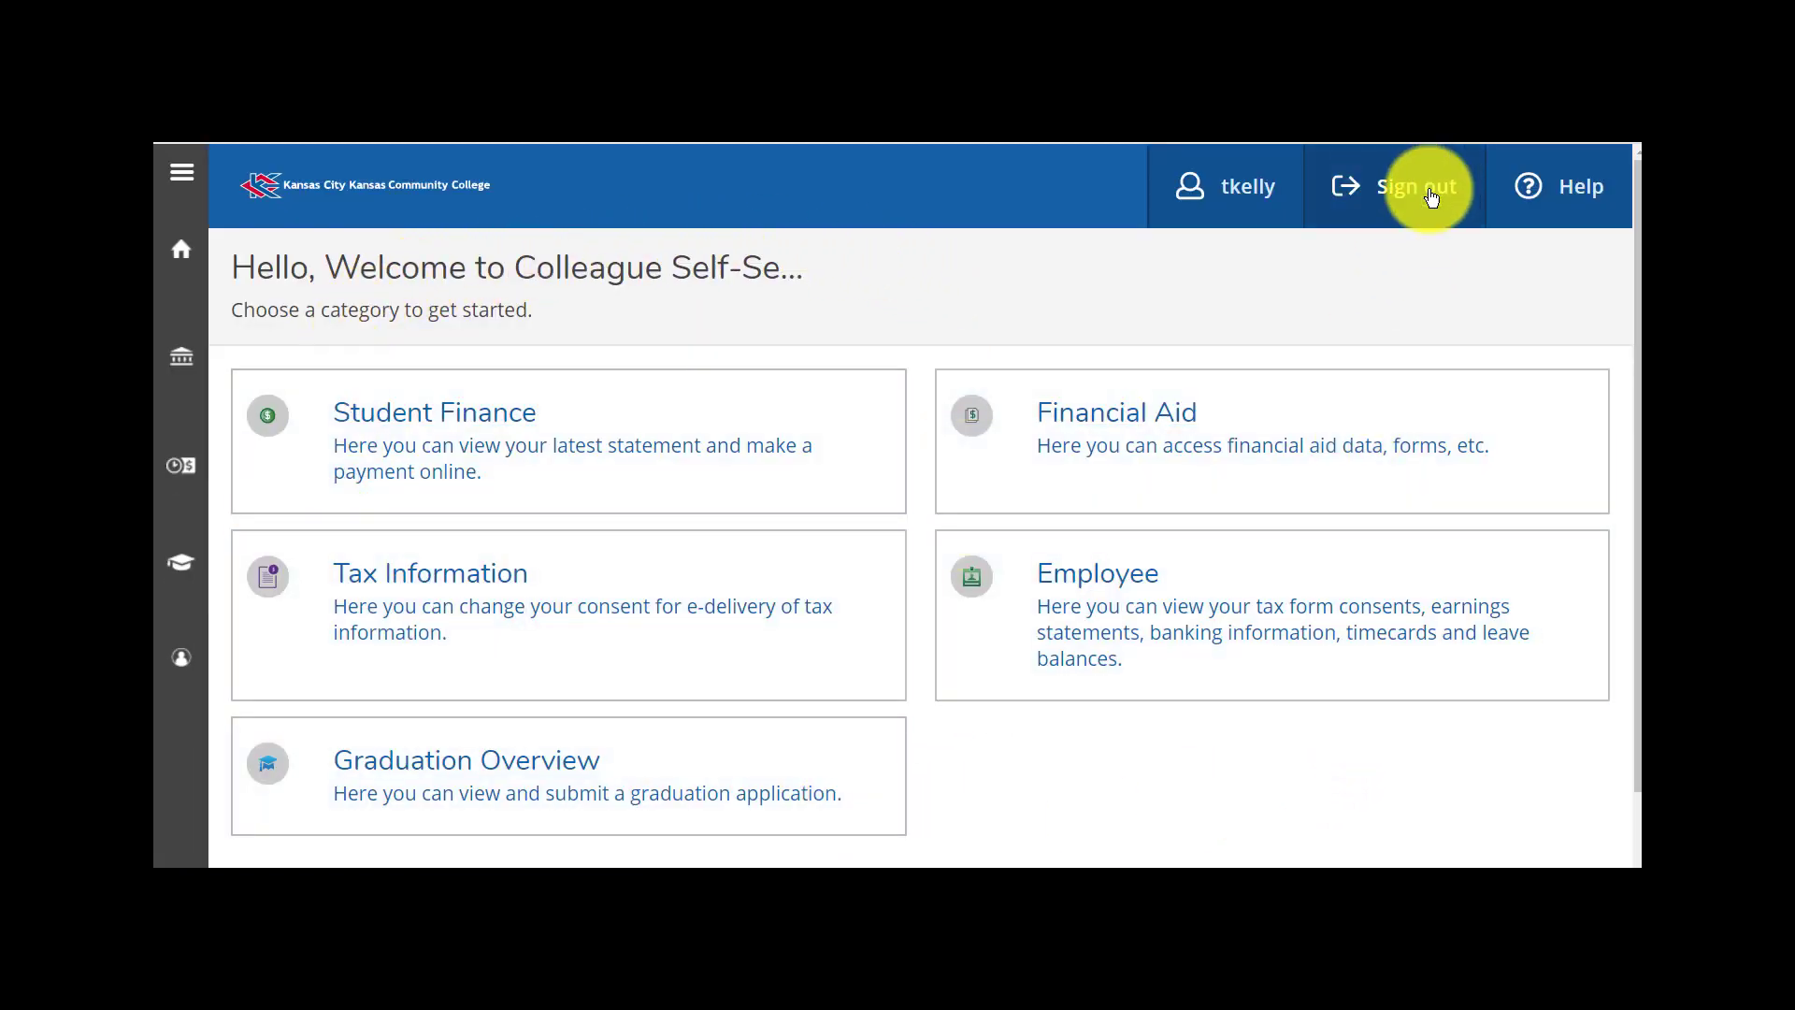
Step: Sign out of Colleague Self-Service and return to the KCKCC homepage
click(1415, 185)
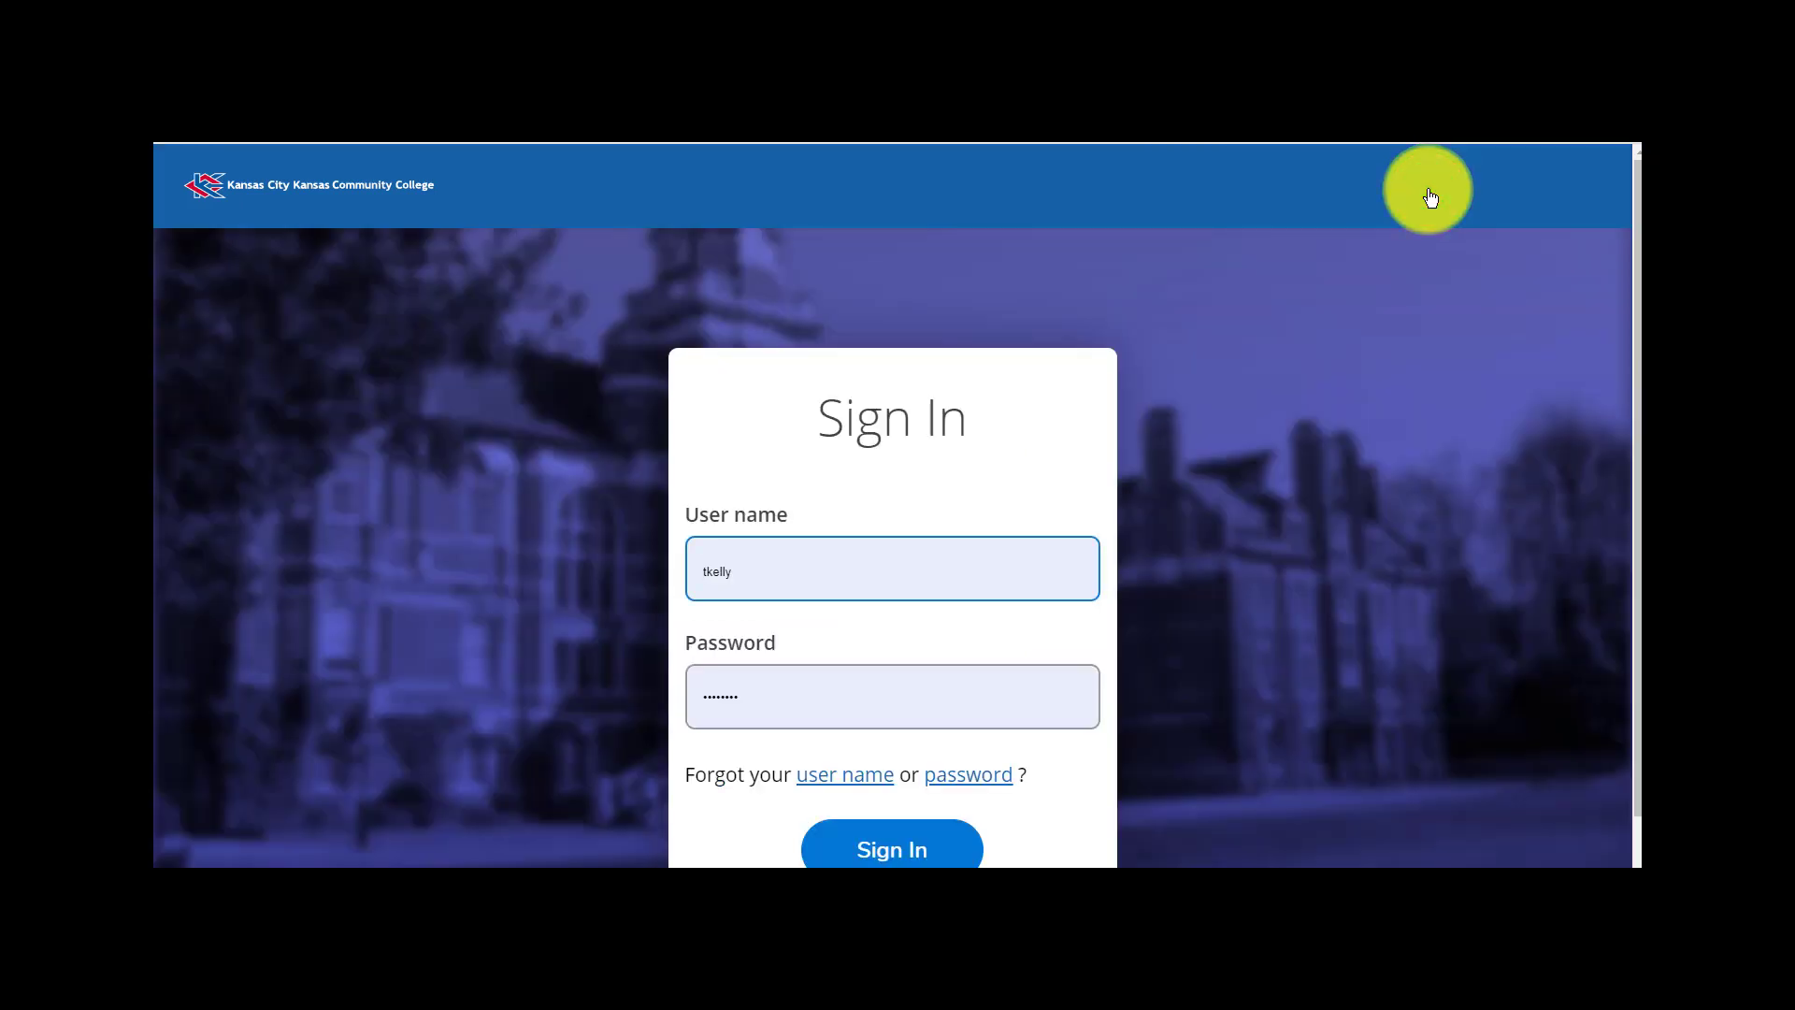
click(890, 849)
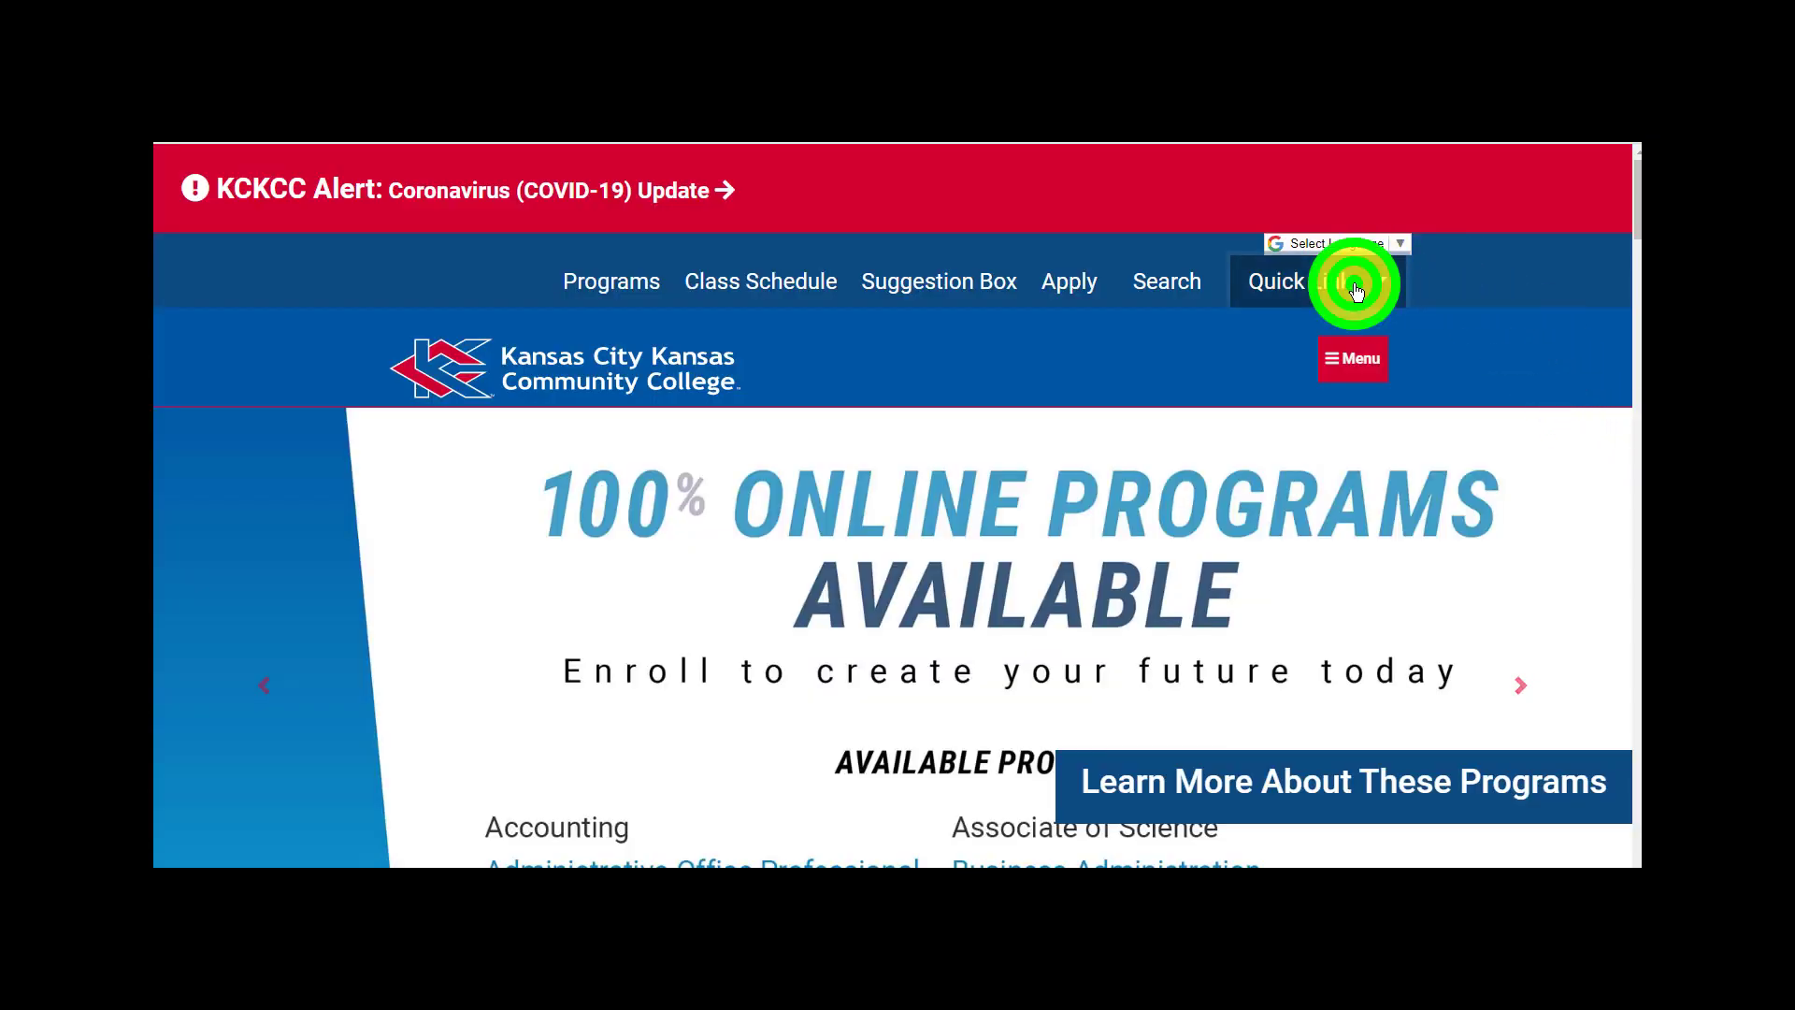
Step: Show the Quick Links list with Blackboard and WebAdvisor shortcuts
click(1303, 280)
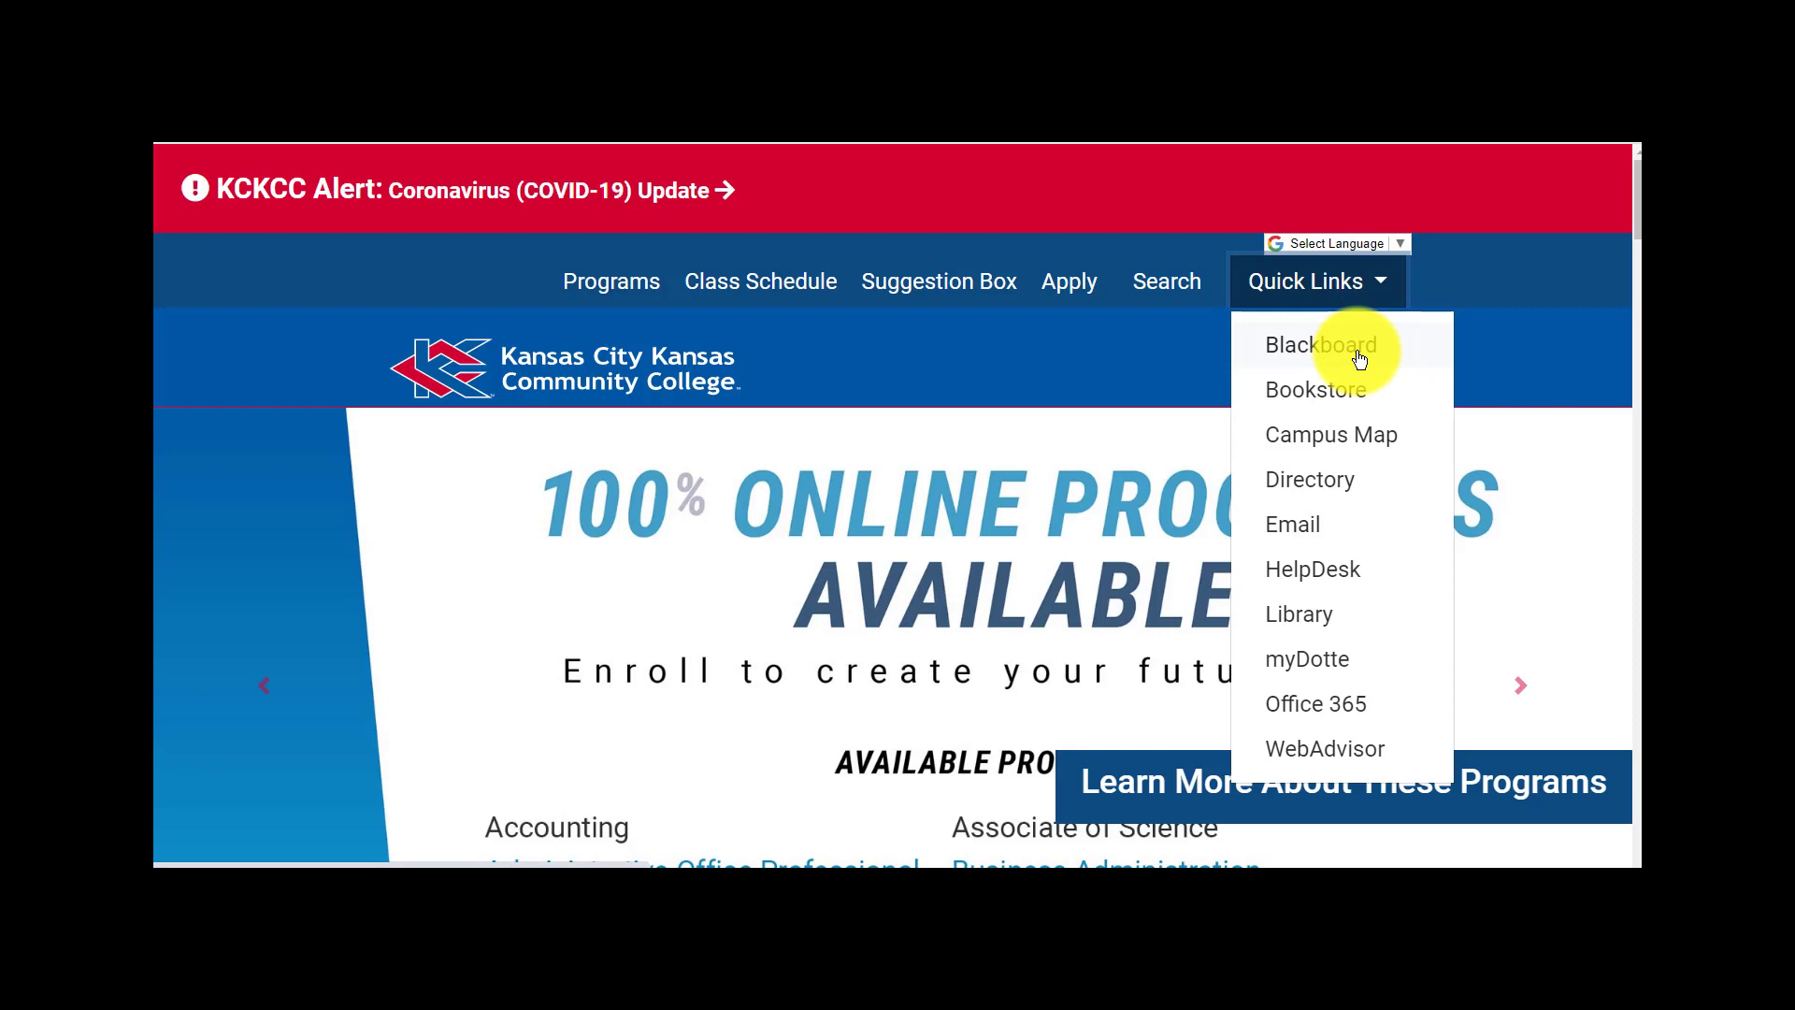
mouse_move(1294, 524)
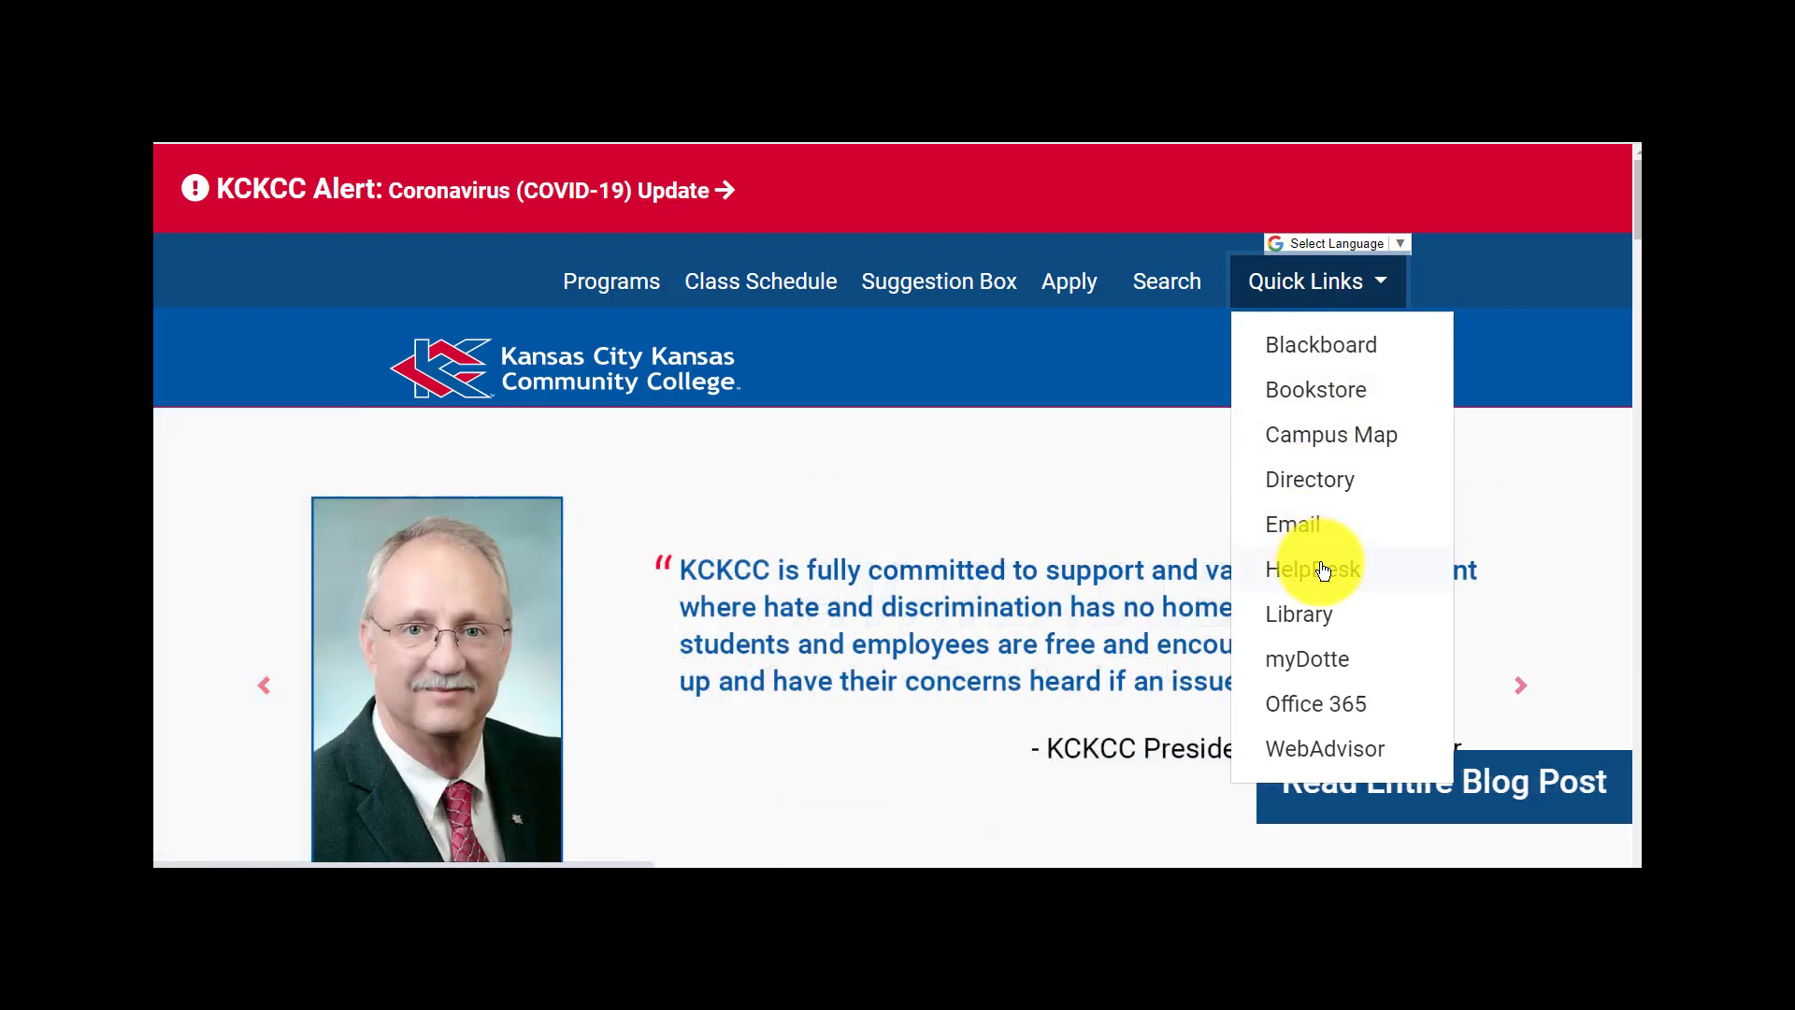
mouse_move(1314, 703)
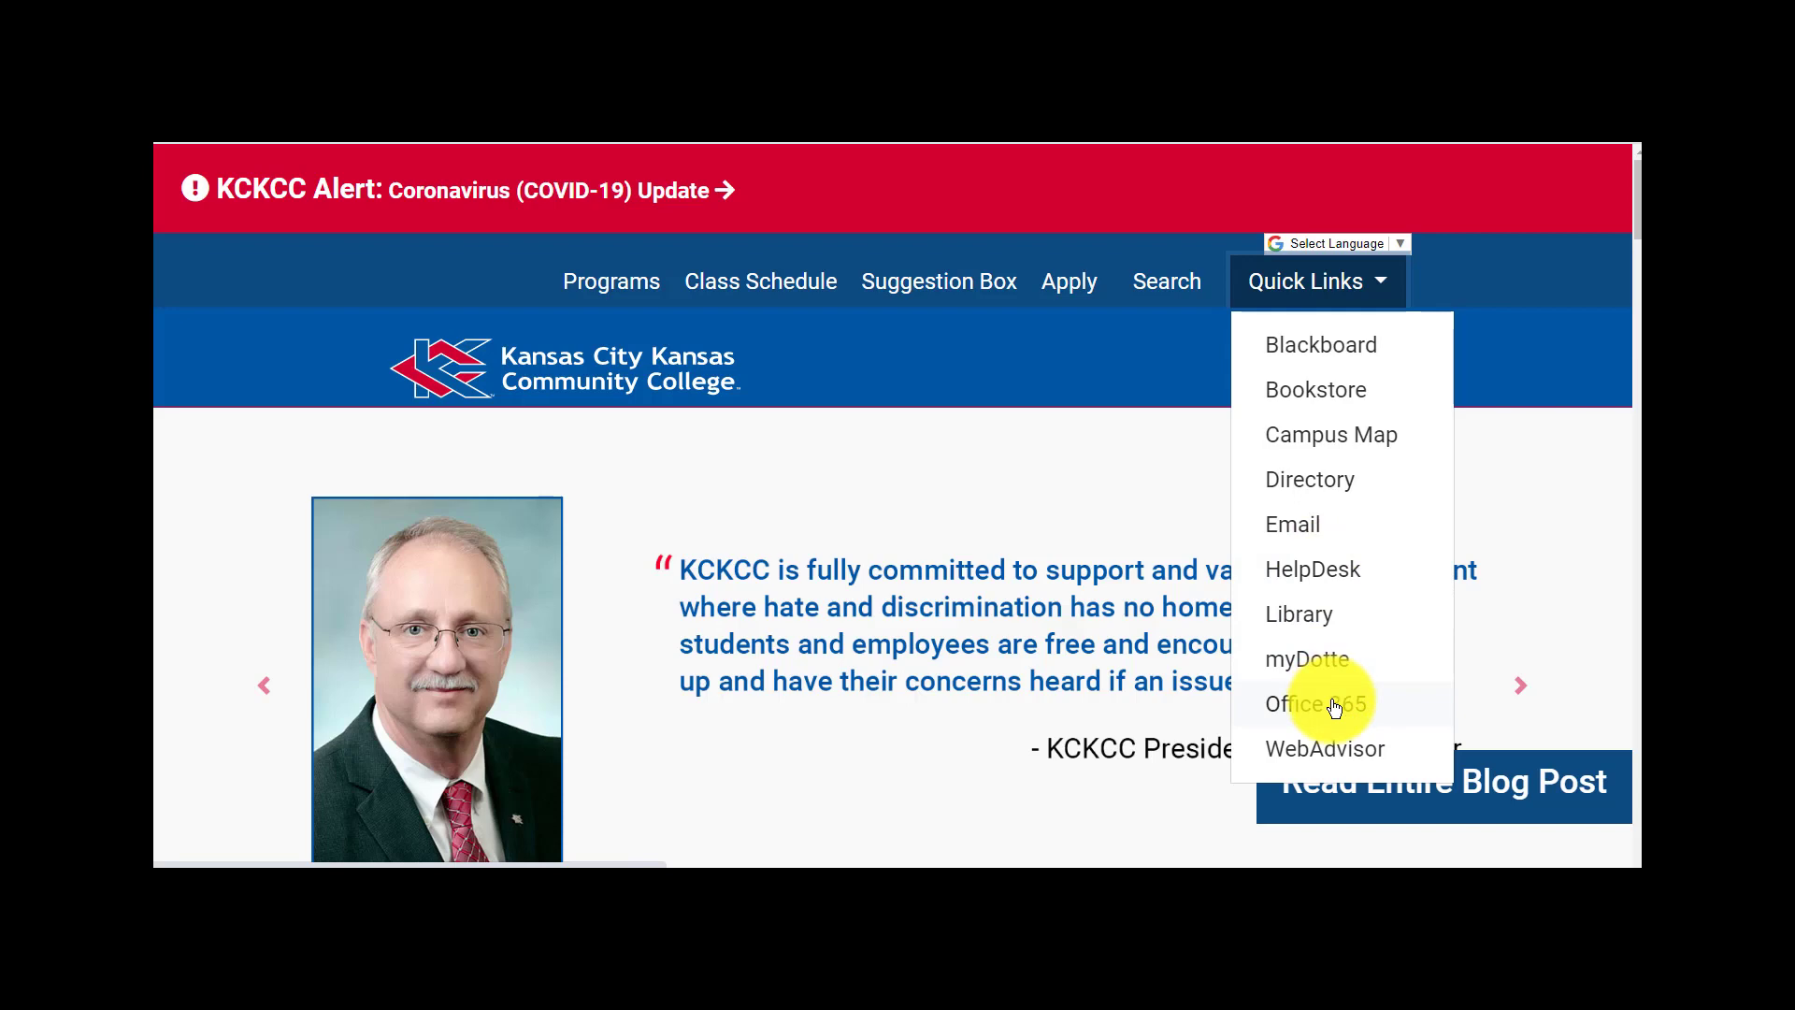